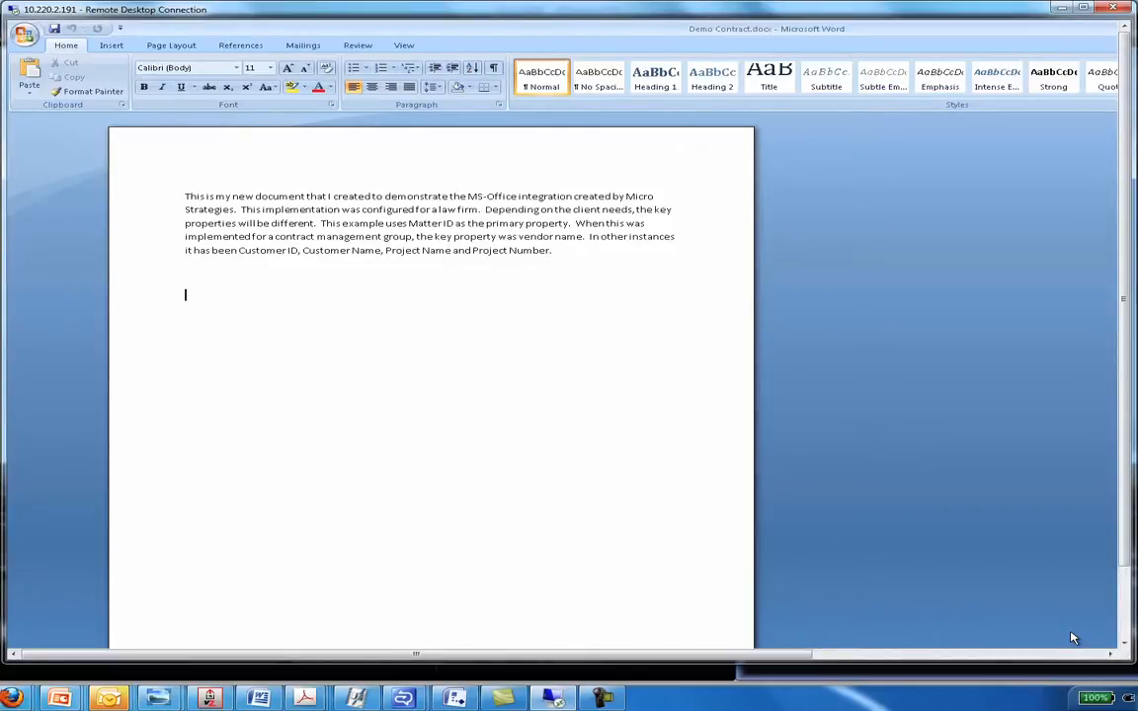
{"action": "mouse_move", "coordinate": [474, 362]}
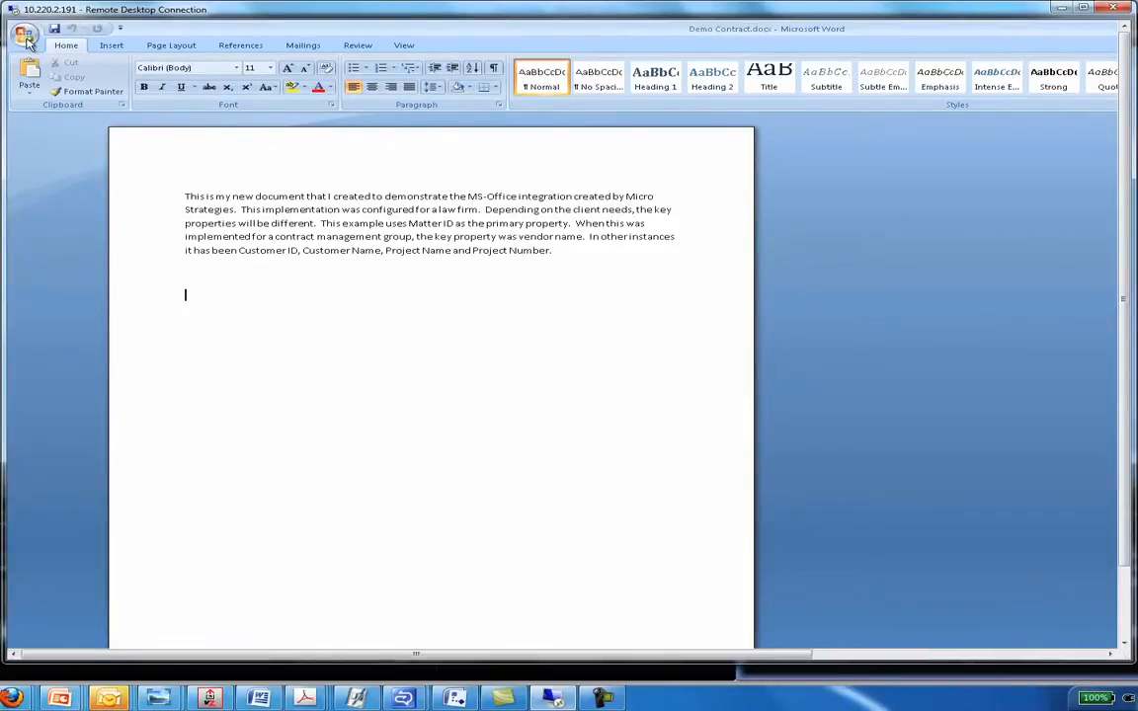
{"action": "mouse_move", "coordinate": [92, 91]}
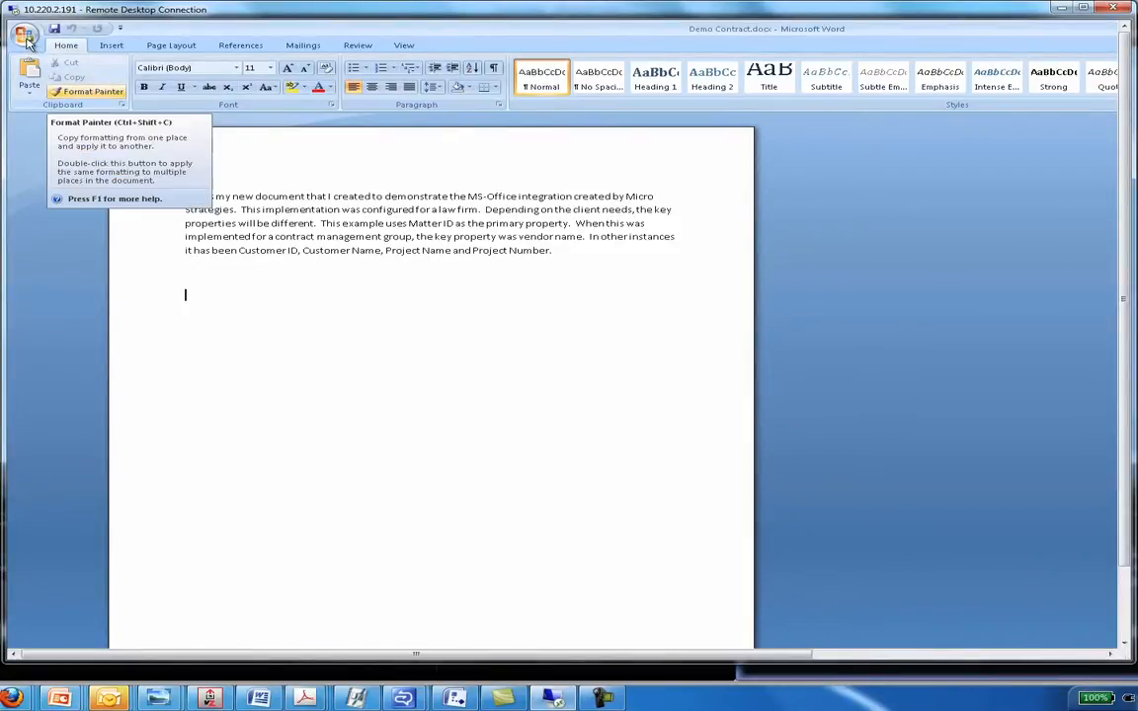
Step: Begin saving Demo Contract.docx to Alfresco from the Office menu
{"action": "left_click", "coordinate": [25, 34]}
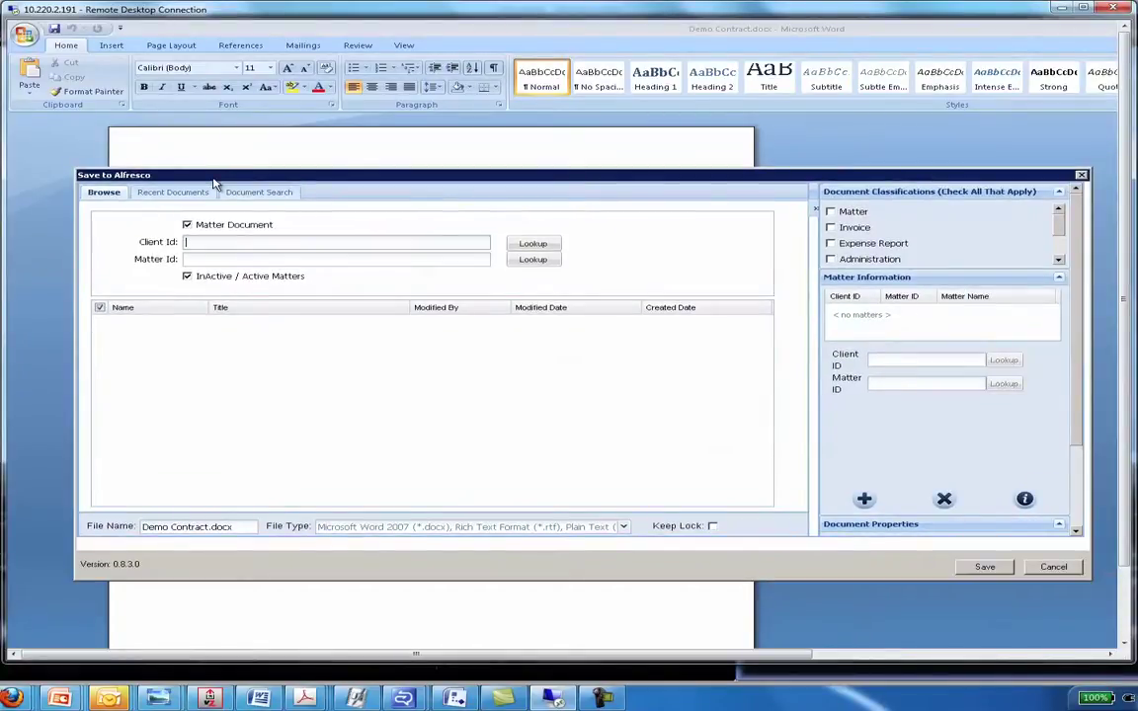
{"action": "mouse_move", "coordinate": [191, 262]}
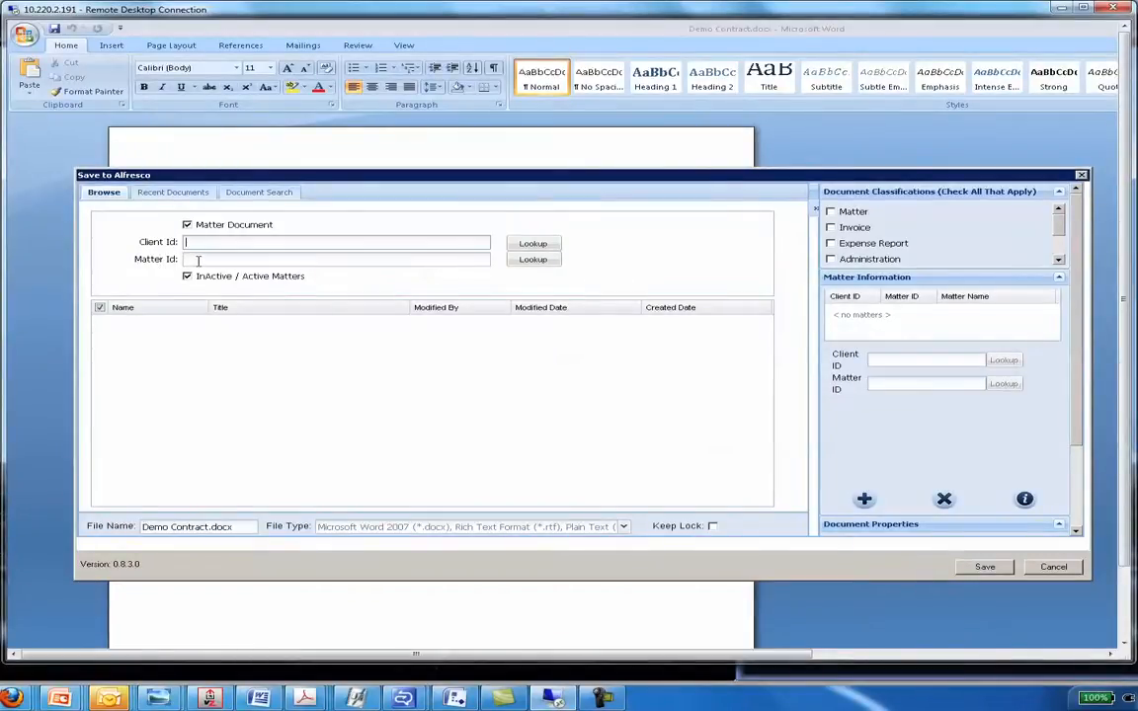
Step: Look up Matter Id 11285, pick matter 00011285 (Client 000226) and expand its folder
{"action": "left_click", "coordinate": [335, 259]}
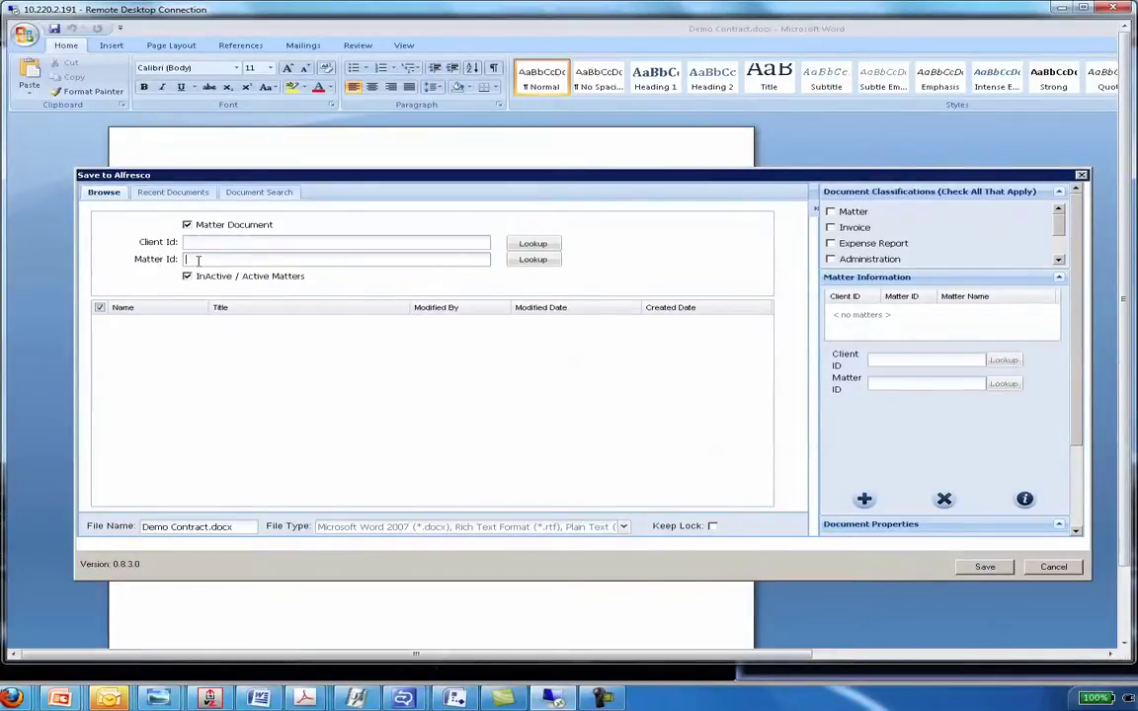
{"action": "type", "text": "11285"}
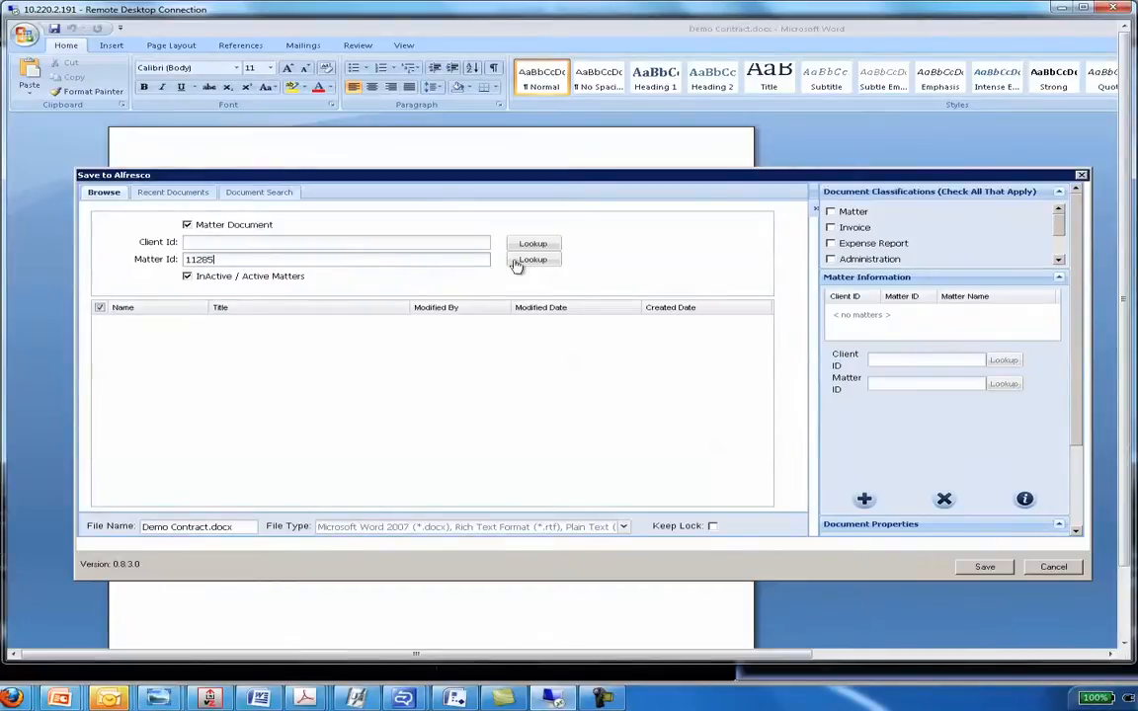
{"action": "left_click", "coordinate": [533, 258]}
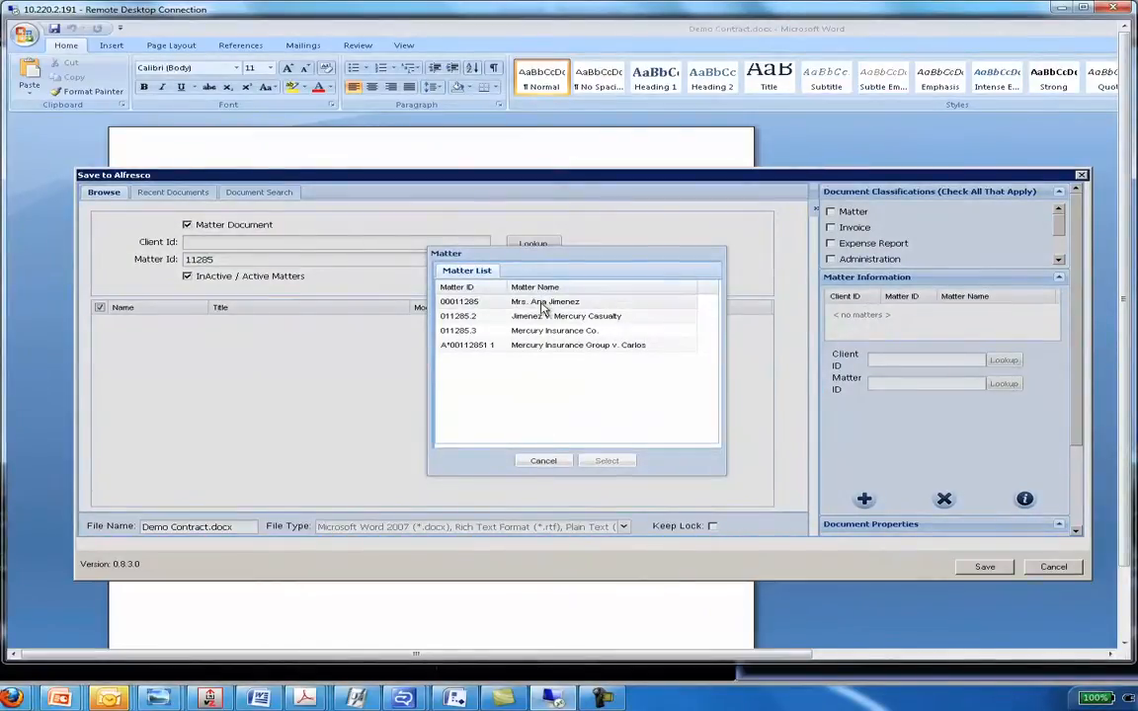
{"action": "left_click", "coordinate": [606, 461]}
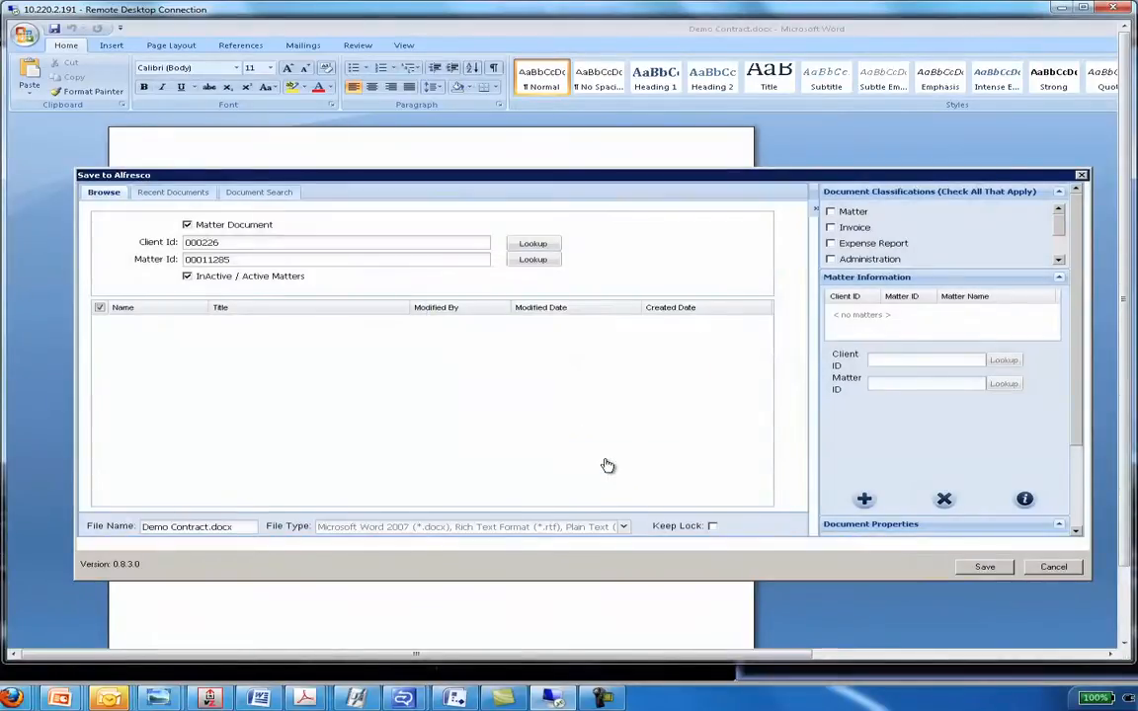
{"action": "left_click", "coordinate": [533, 259]}
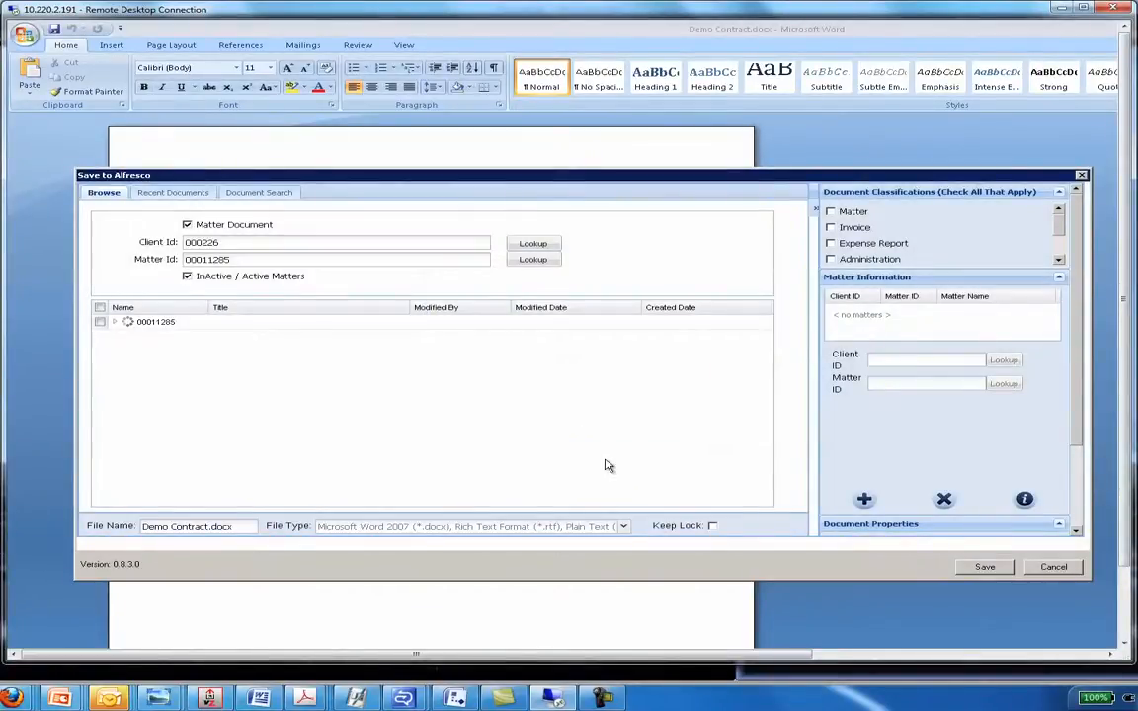
{"action": "left_click", "coordinate": [114, 321]}
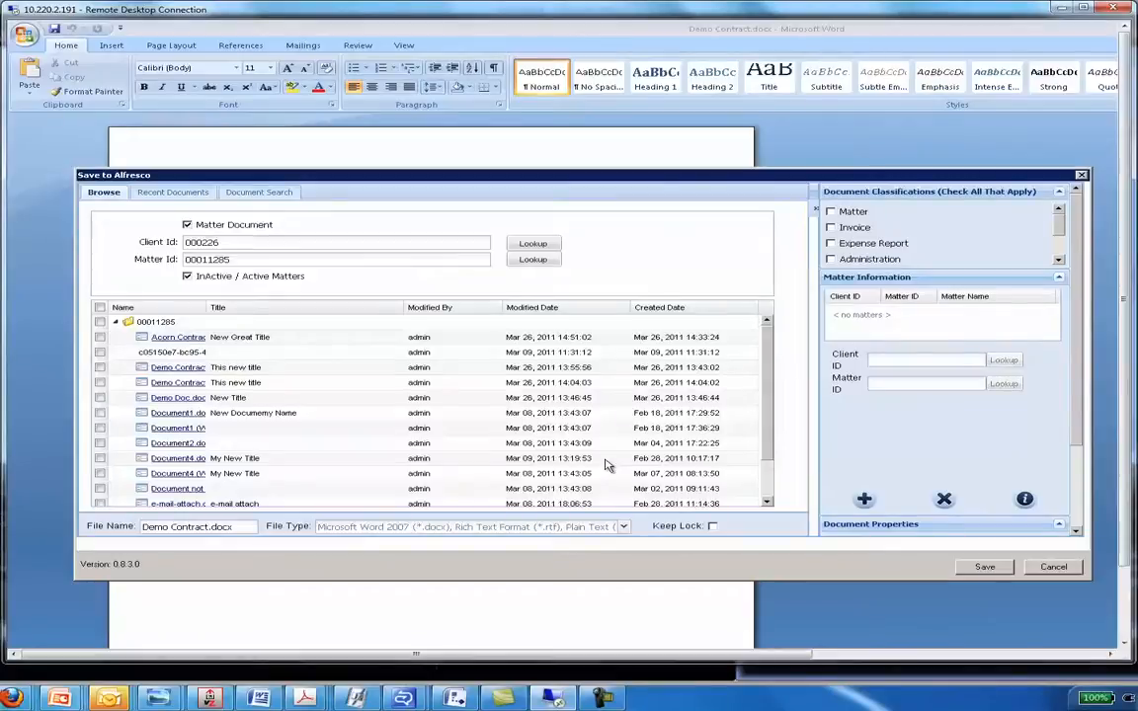
Step: Check folder 00011285 as the Alfresco save location
{"action": "left_click", "coordinate": [155, 322]}
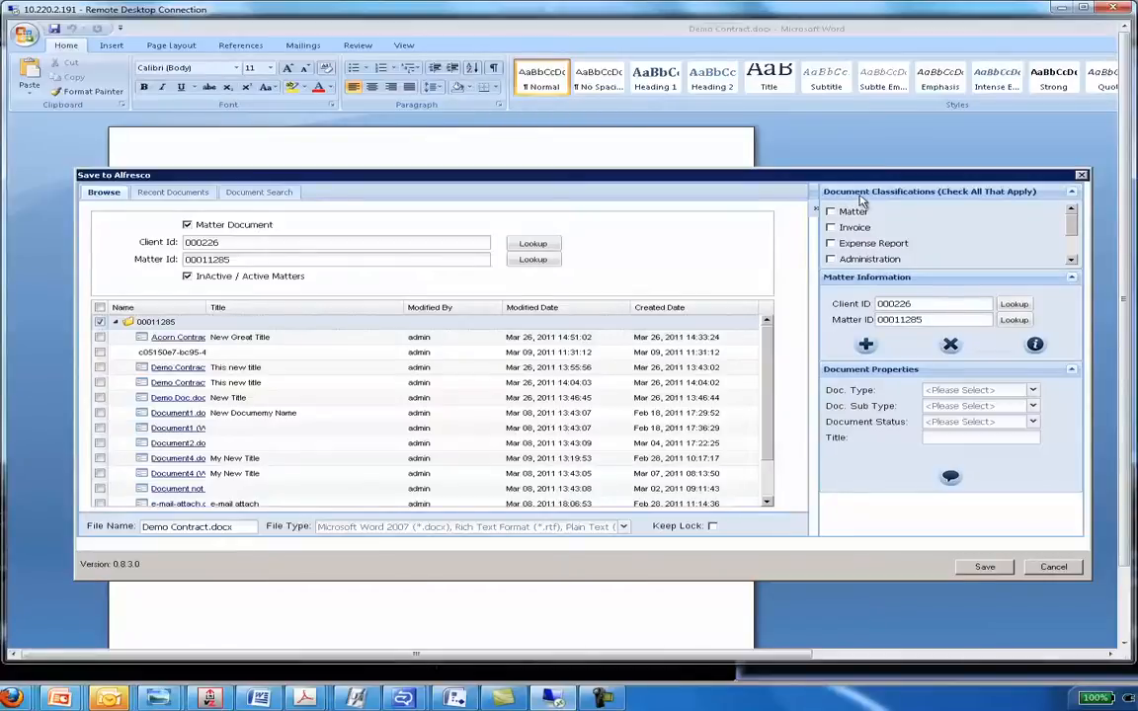
{"action": "mouse_move", "coordinate": [913, 202]}
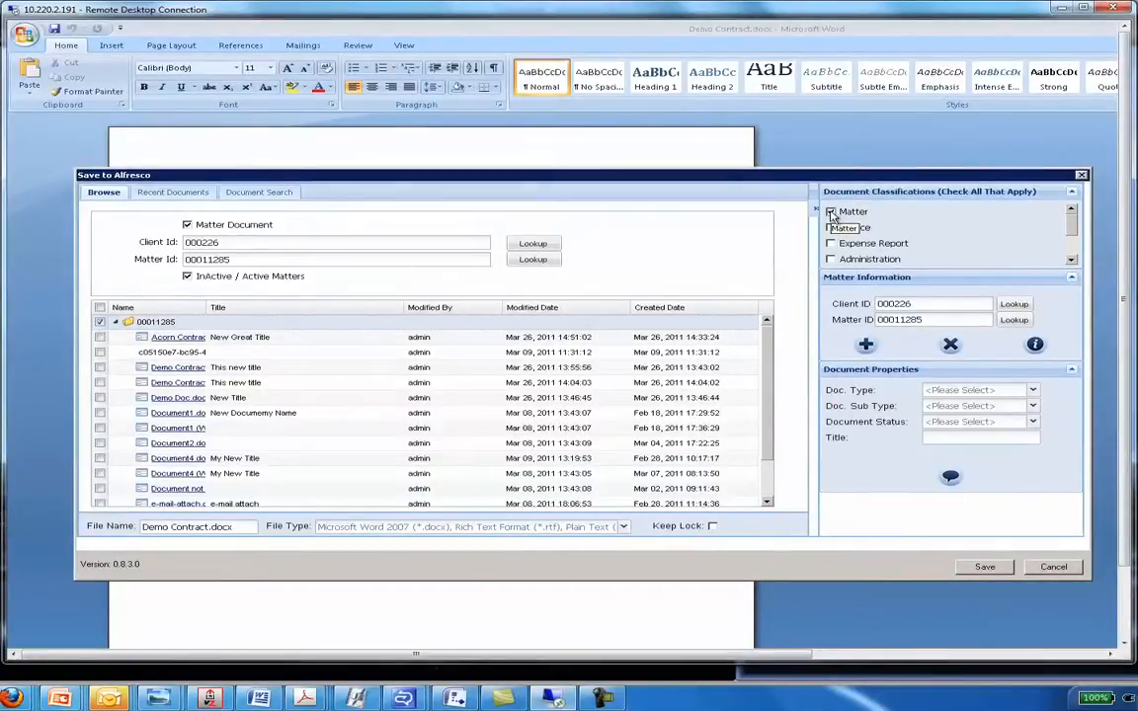
Step: Classify the document as Matter, checking Invoice briefly and then unchecking it
{"action": "left_click", "coordinate": [830, 211]}
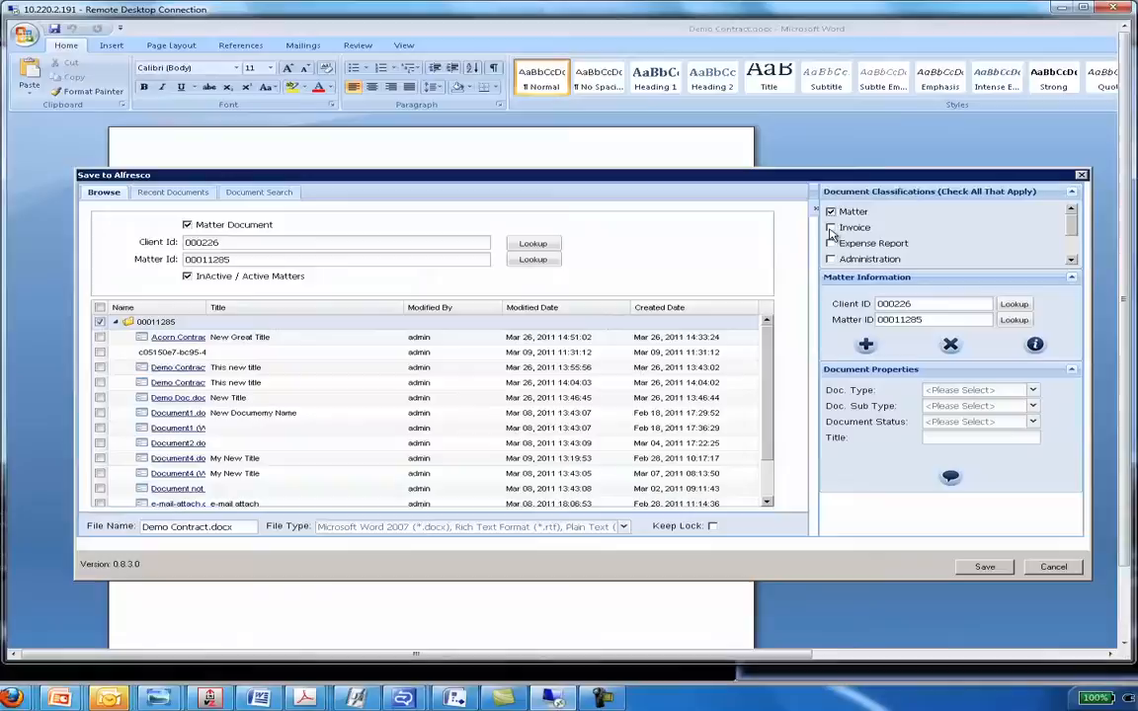
{"action": "left_click", "coordinate": [830, 227]}
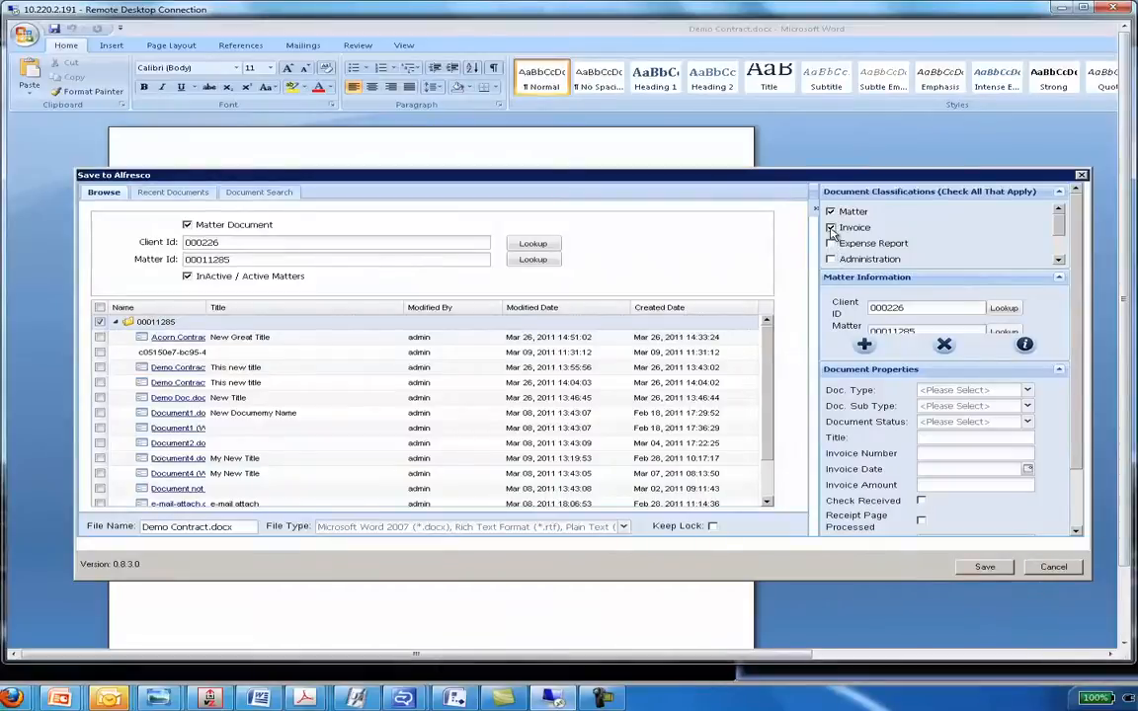
{"action": "left_click", "coordinate": [831, 227]}
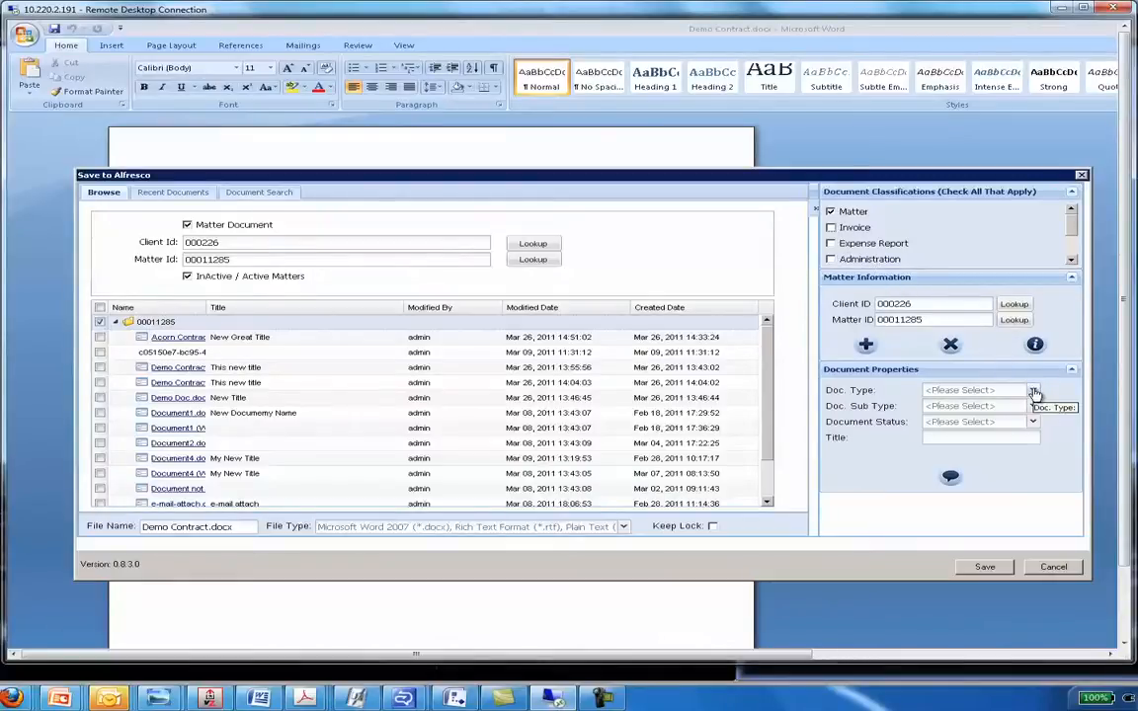
Step: Set document type HR, sub-type Employment Addendum and status Received
{"action": "left_click", "coordinate": [1033, 390]}
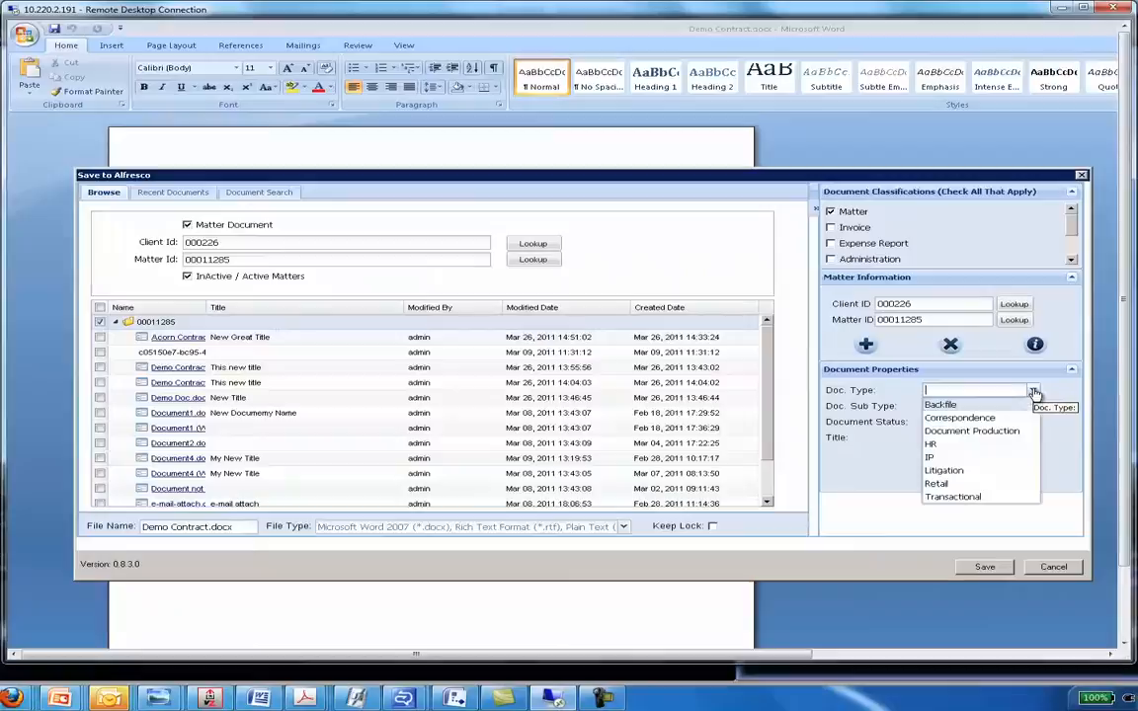
{"action": "left_click", "coordinate": [930, 444]}
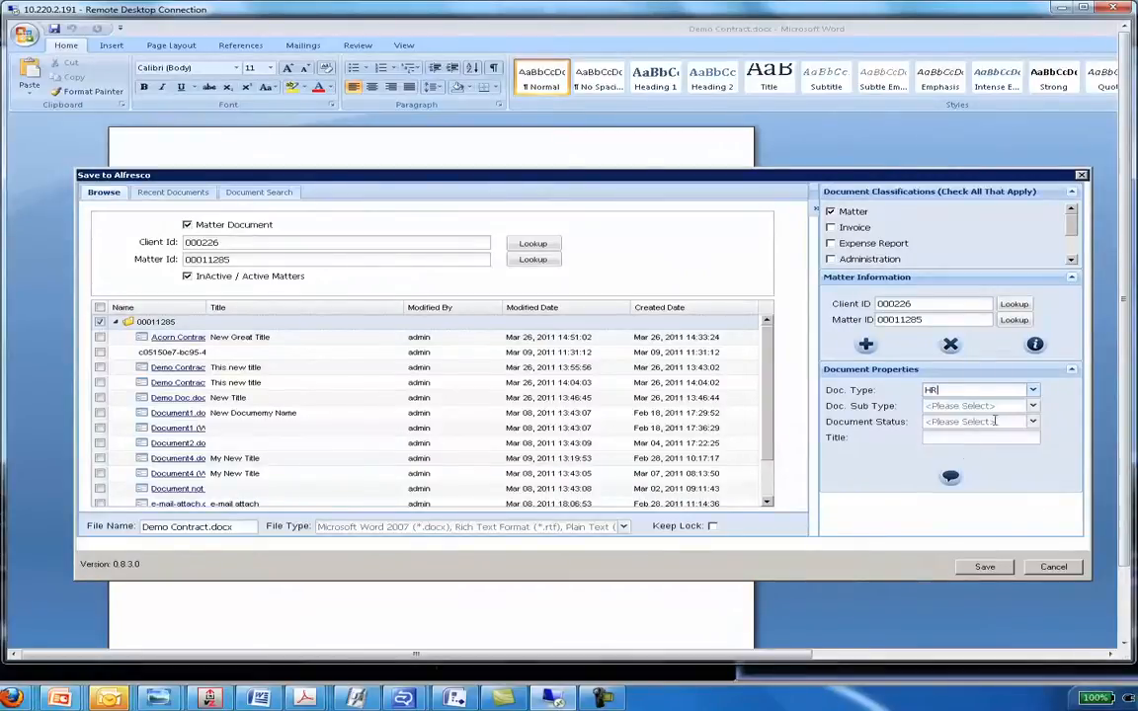
{"action": "left_click", "coordinate": [1032, 406]}
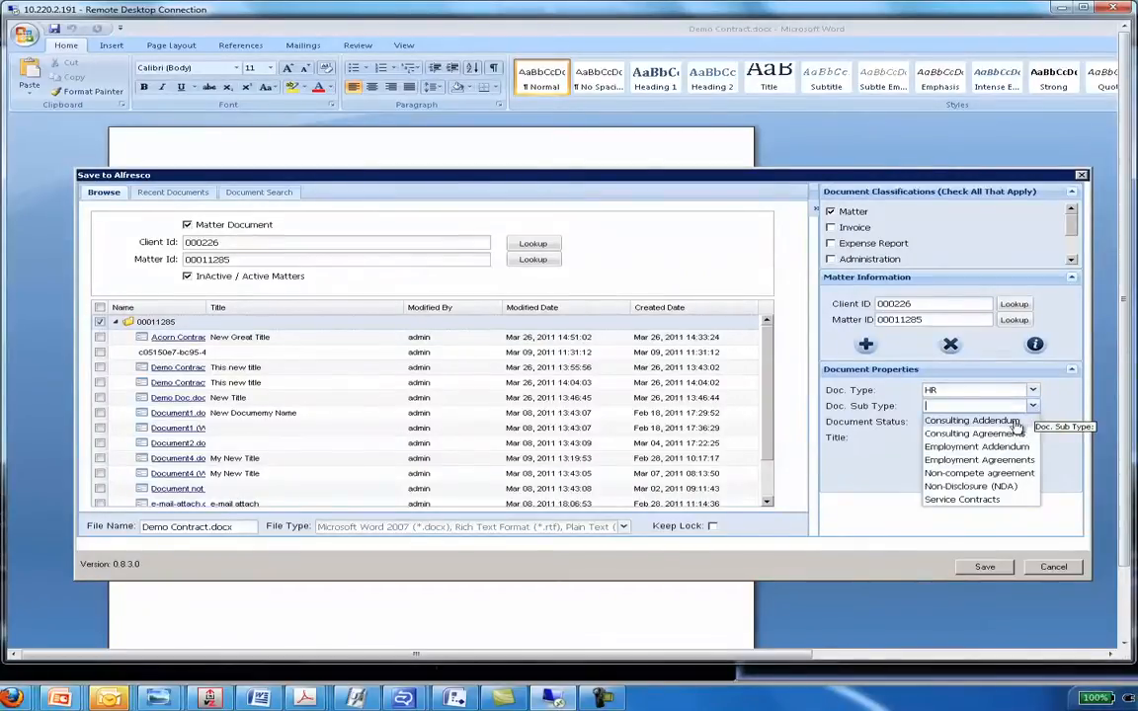
{"action": "left_click", "coordinate": [977, 447]}
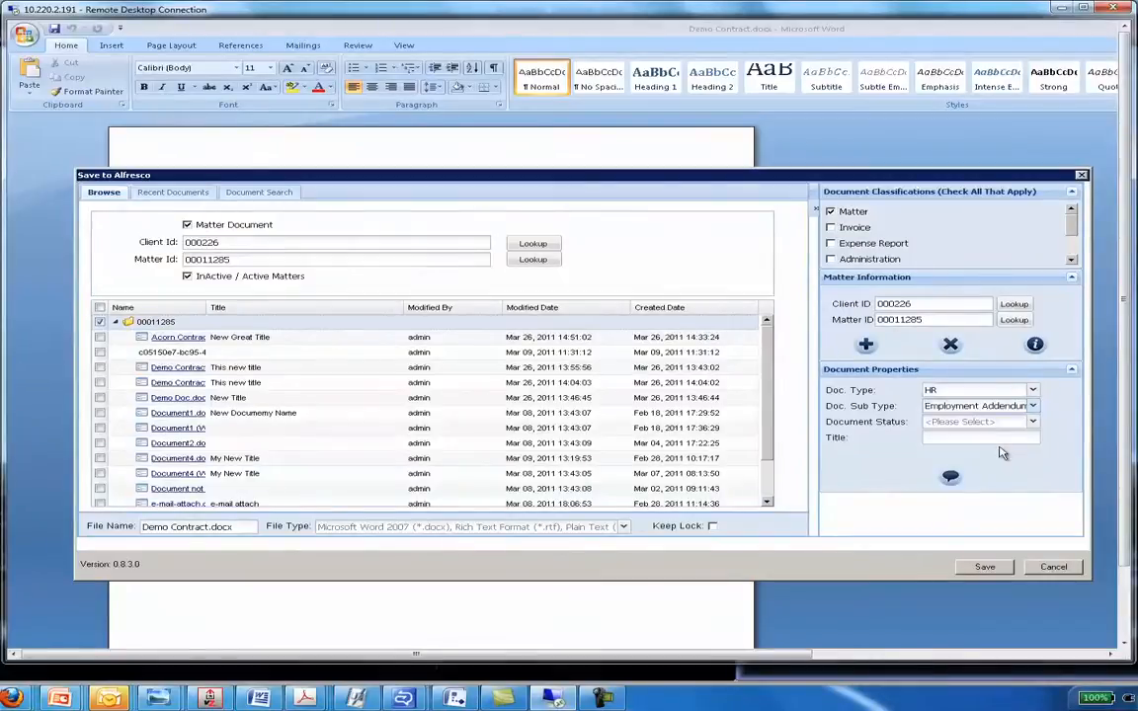
{"action": "mouse_move", "coordinate": [1005, 441]}
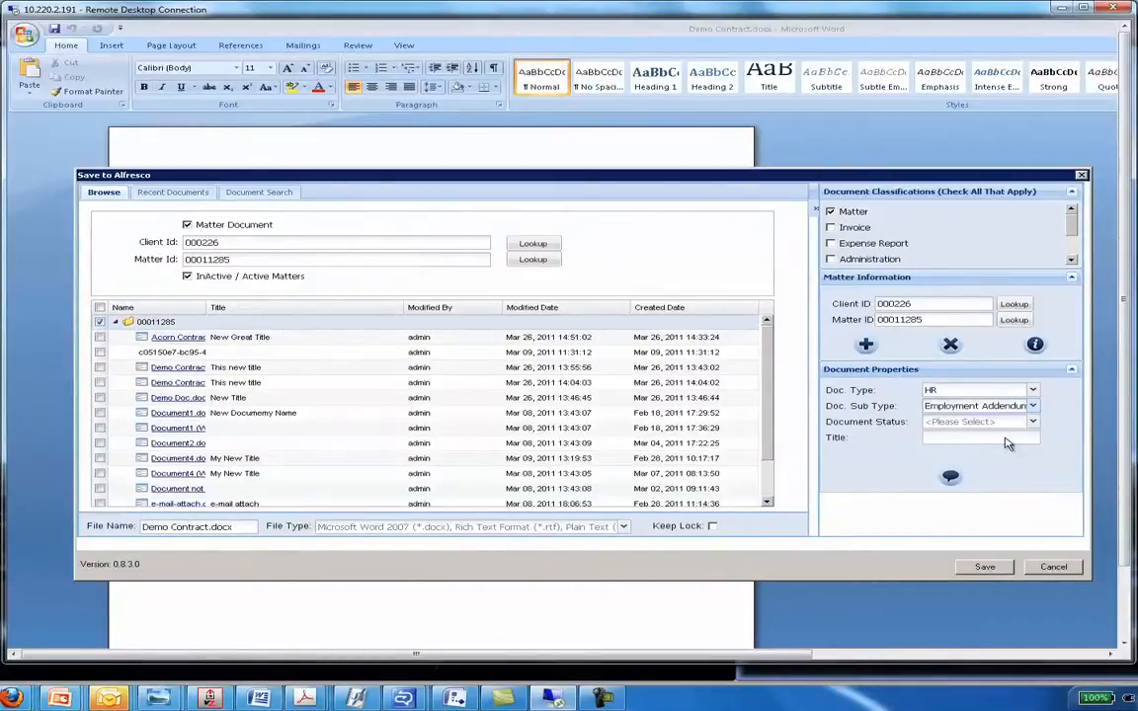
{"action": "left_click", "coordinate": [1032, 421]}
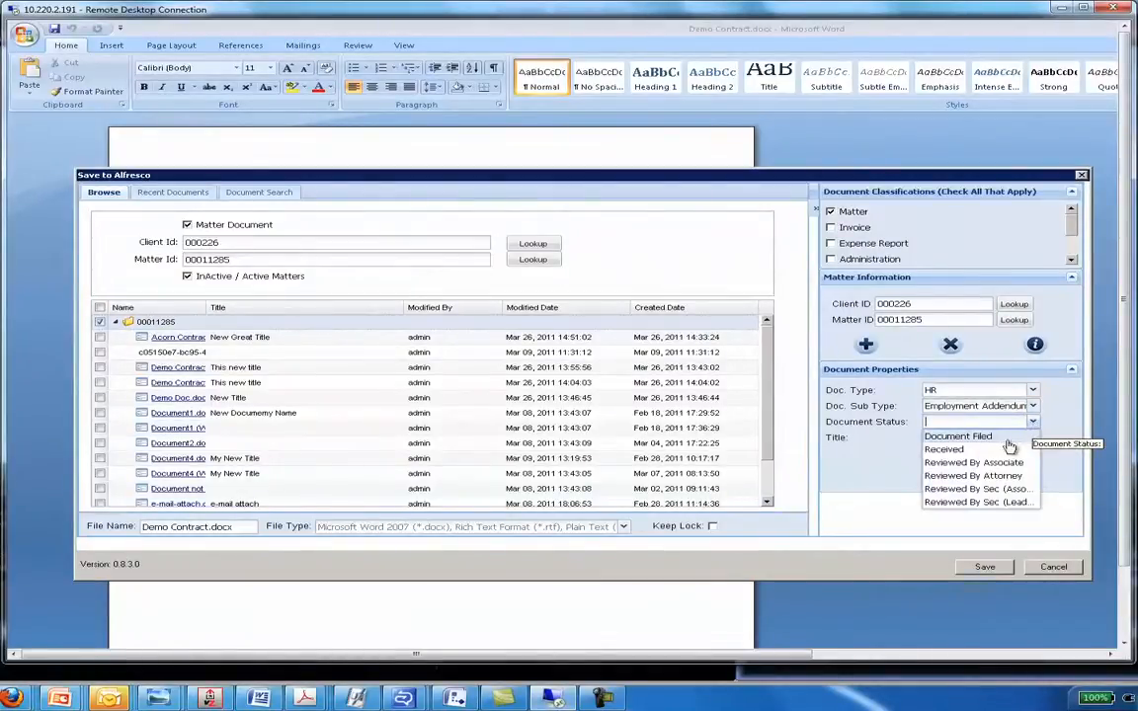
{"action": "left_click", "coordinate": [942, 448]}
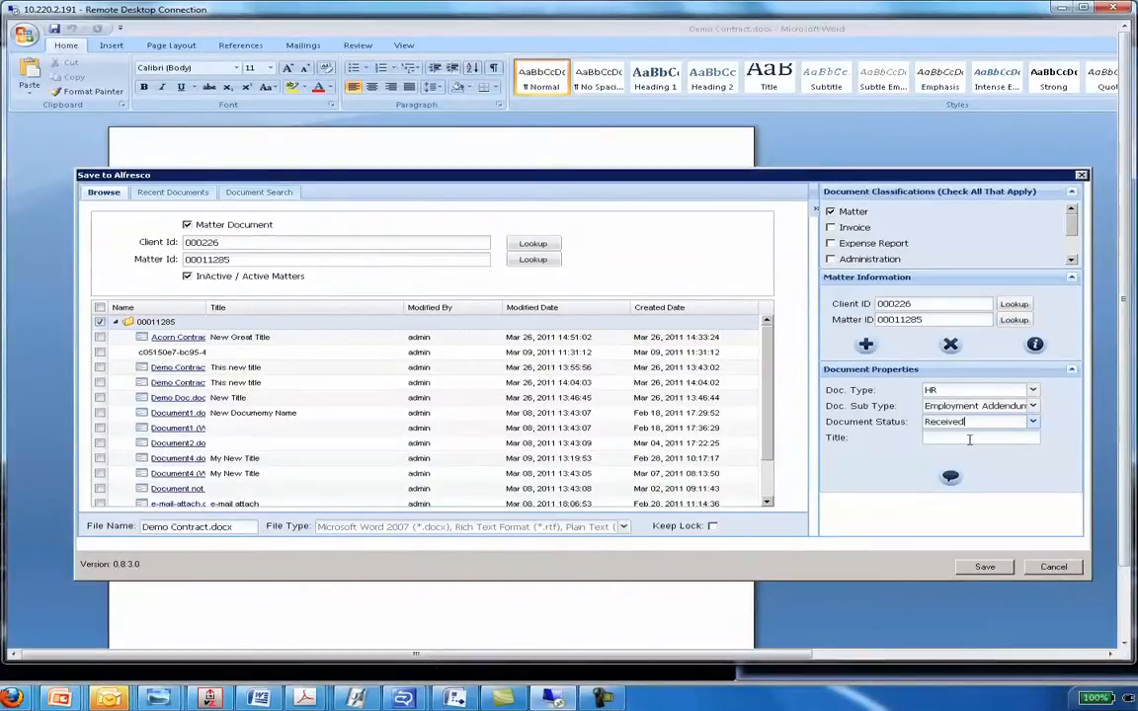
Step: Enter title 'One Great Title' and add the comment 'These are my new comments.'
{"action": "type", "text": "One"}
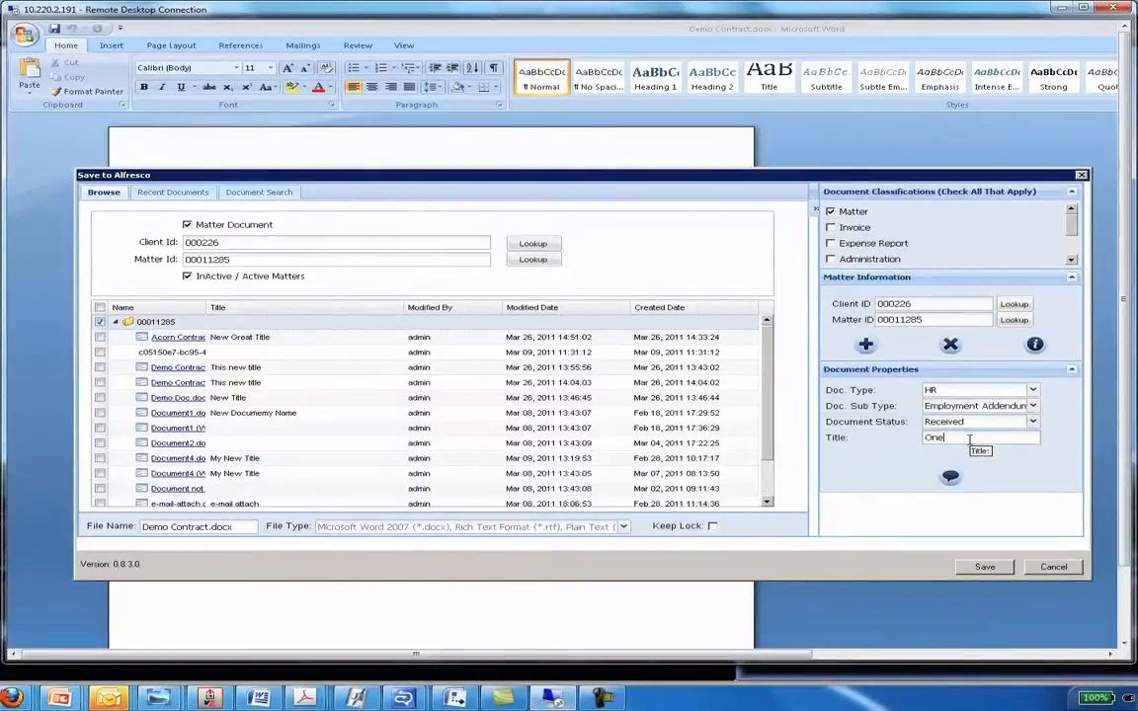
{"action": "type", "text": "Great"}
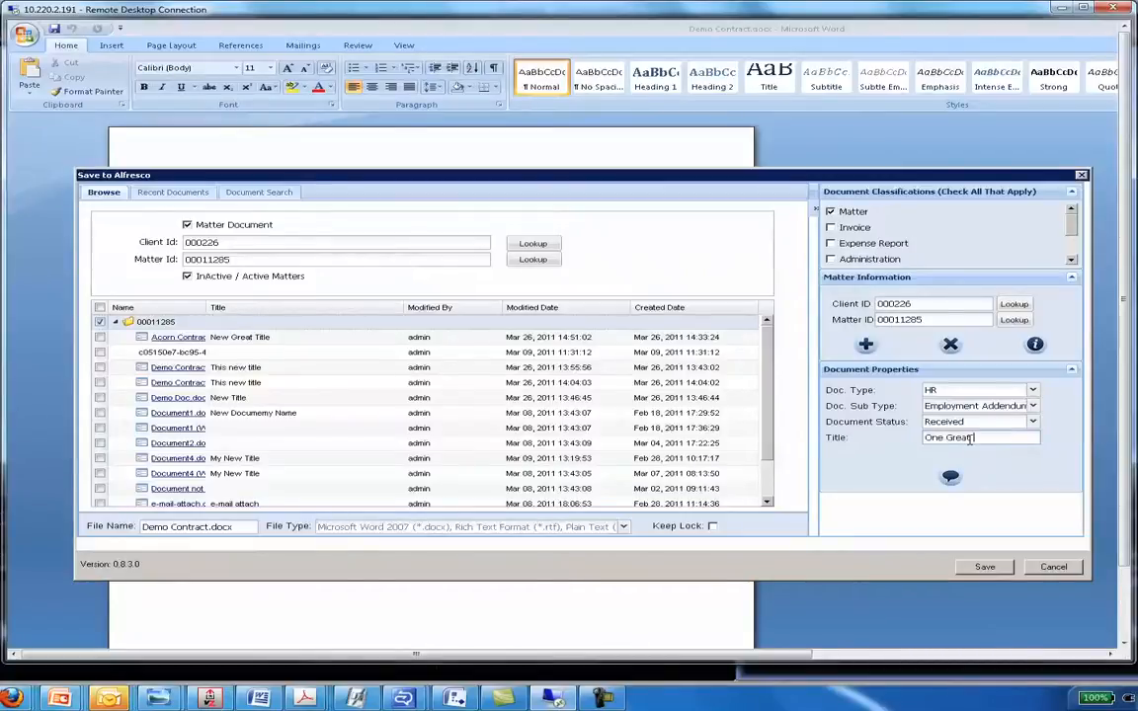
{"action": "type", "text": "Title"}
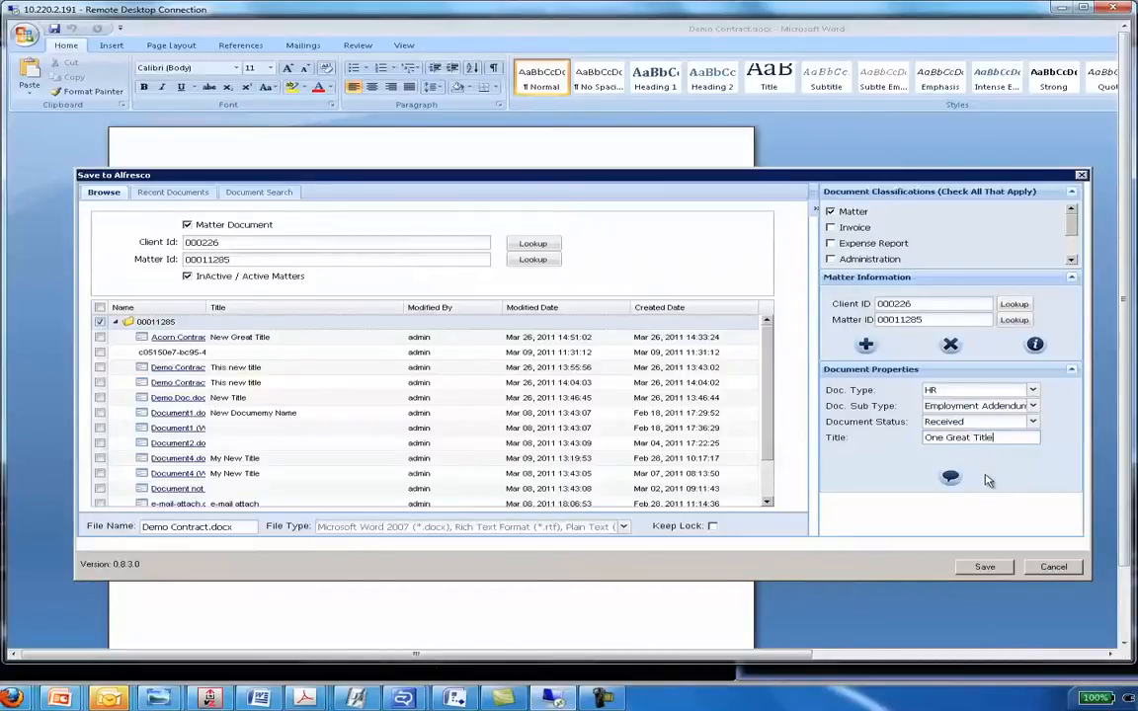
{"action": "mouse_move", "coordinate": [950, 477]}
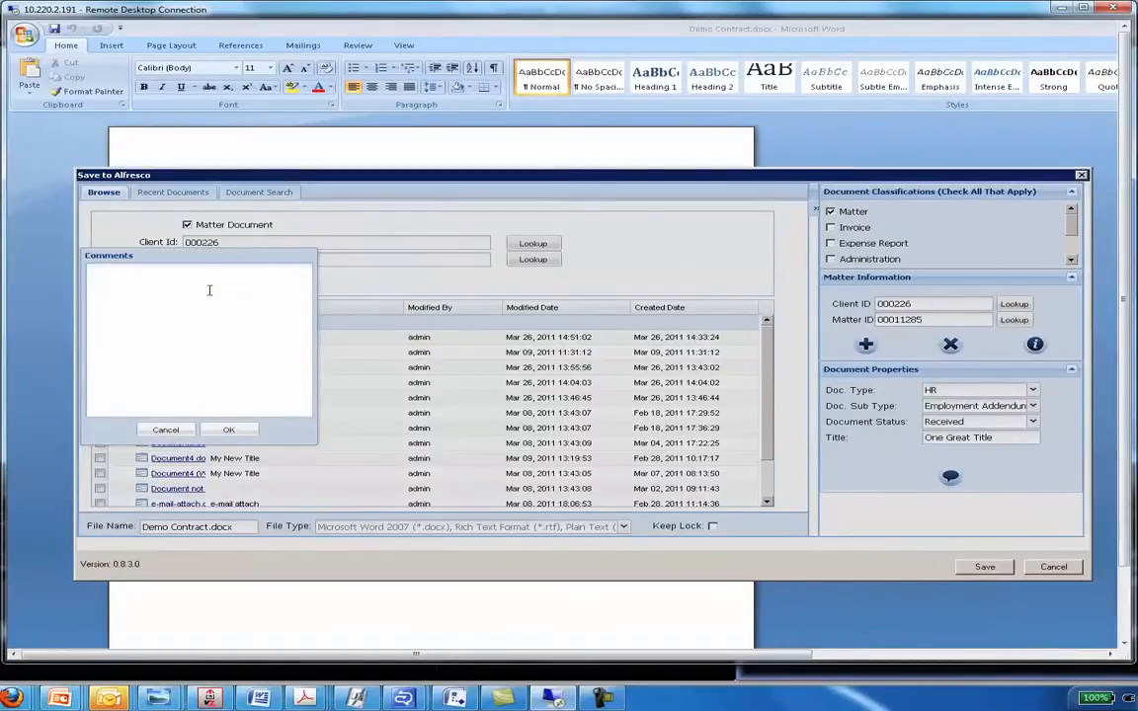
{"action": "type", "text": "These are"}
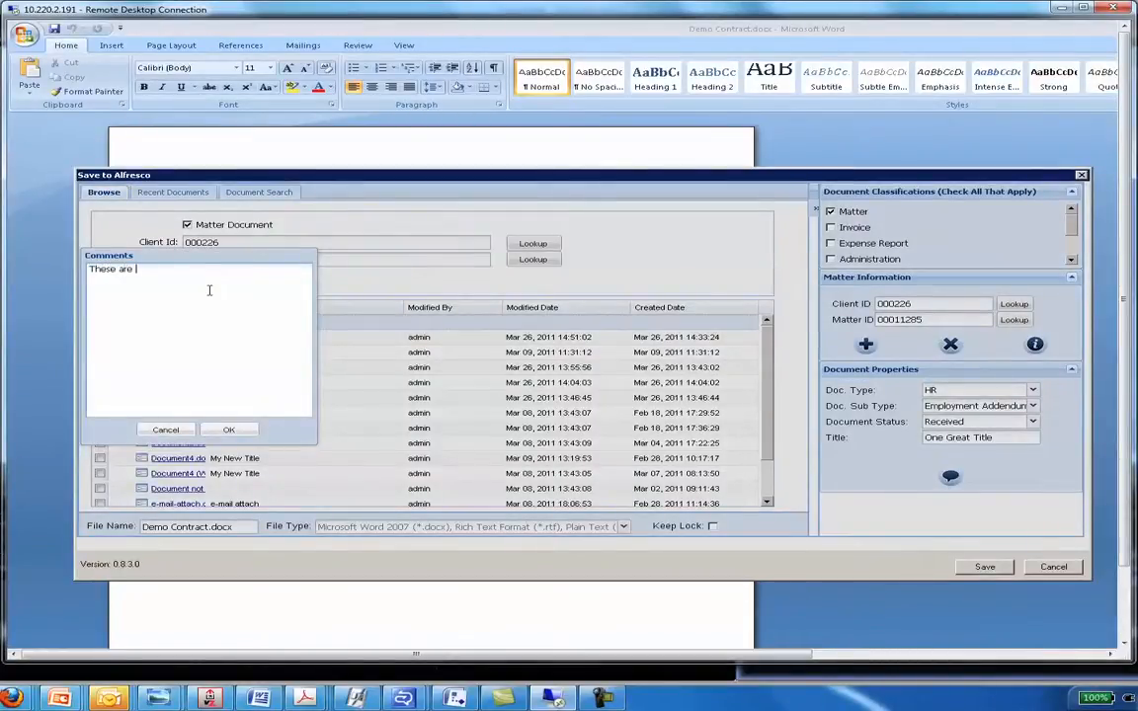
{"action": "type", "text": "my new"}
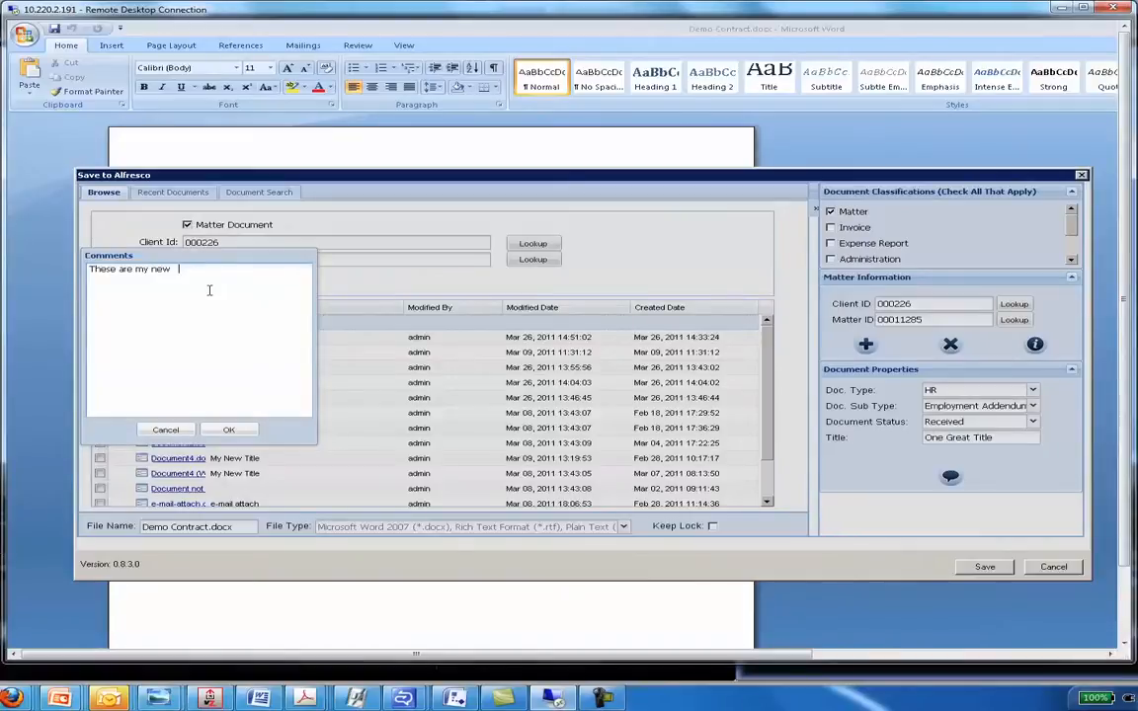
{"action": "type", "text": "comments."}
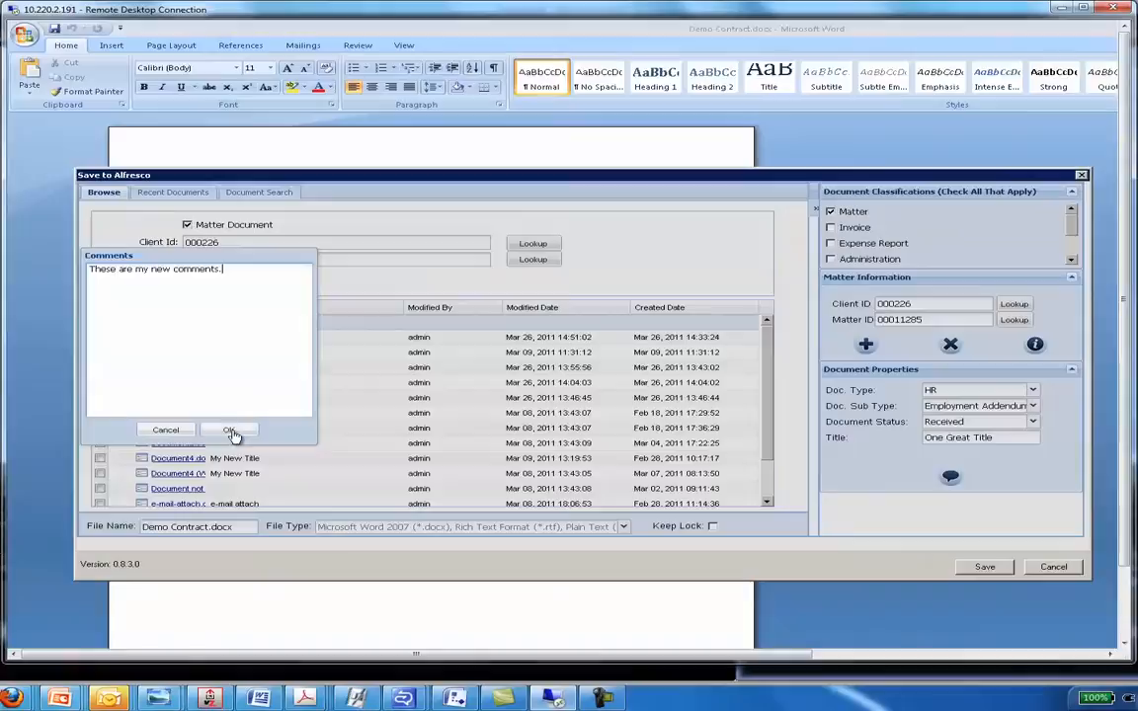
{"action": "left_click", "coordinate": [229, 429]}
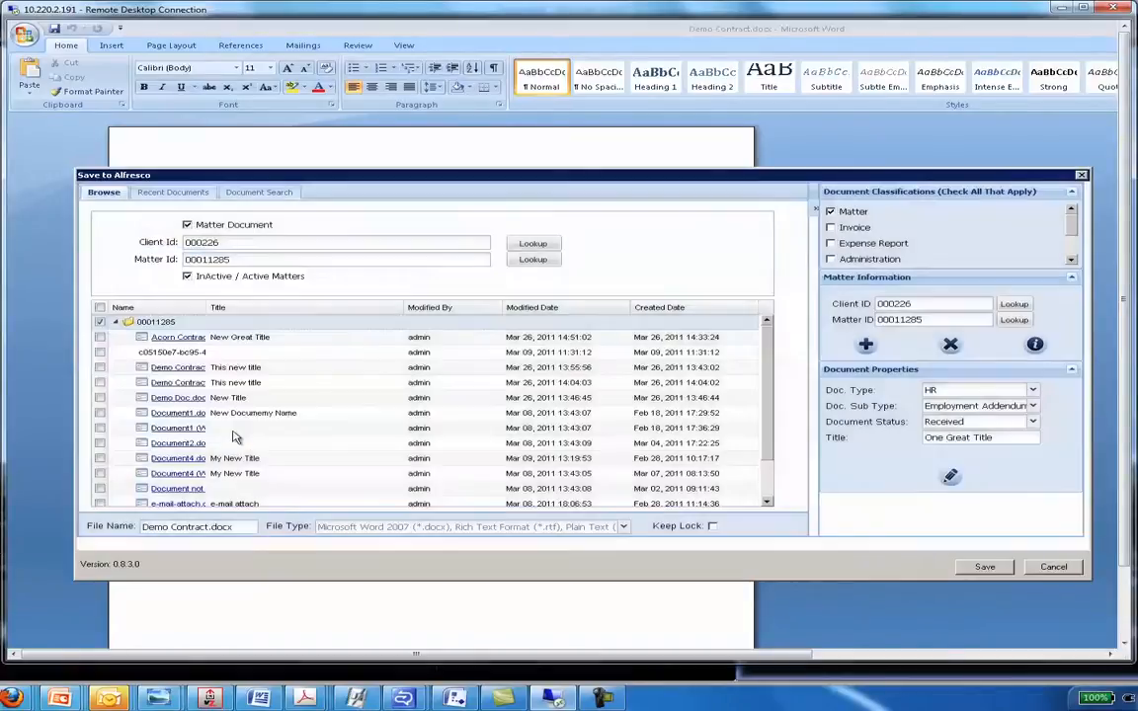
{"action": "mouse_move", "coordinate": [808, 472]}
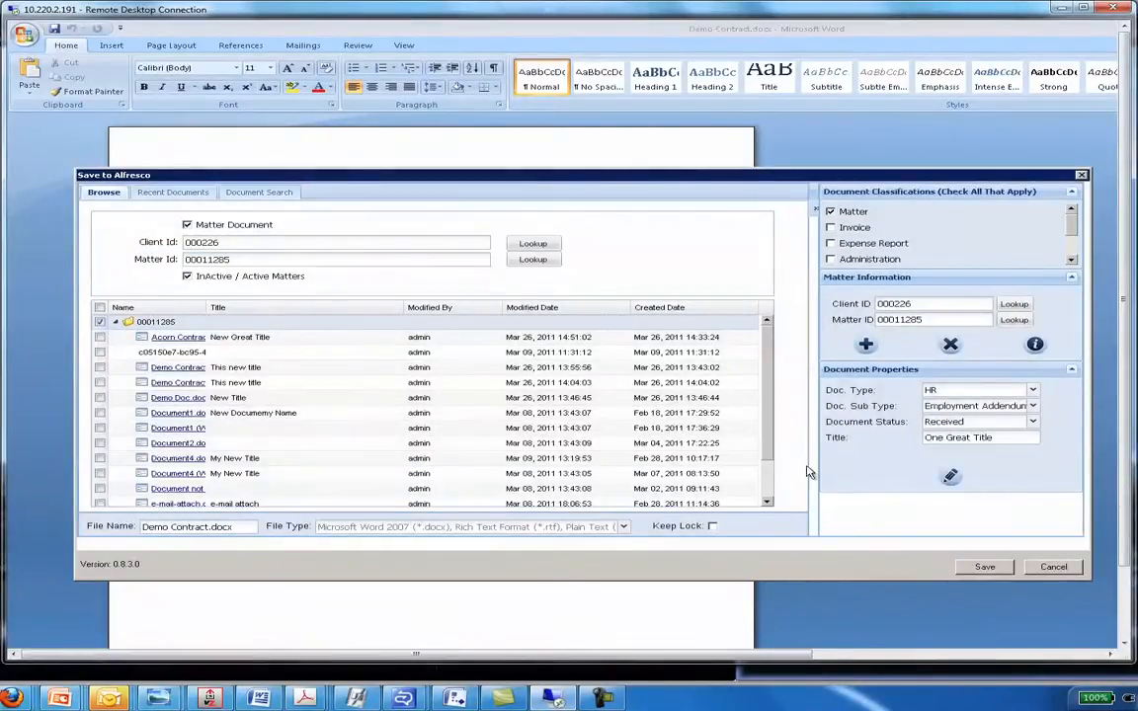
{"action": "mouse_move", "coordinate": [913, 526]}
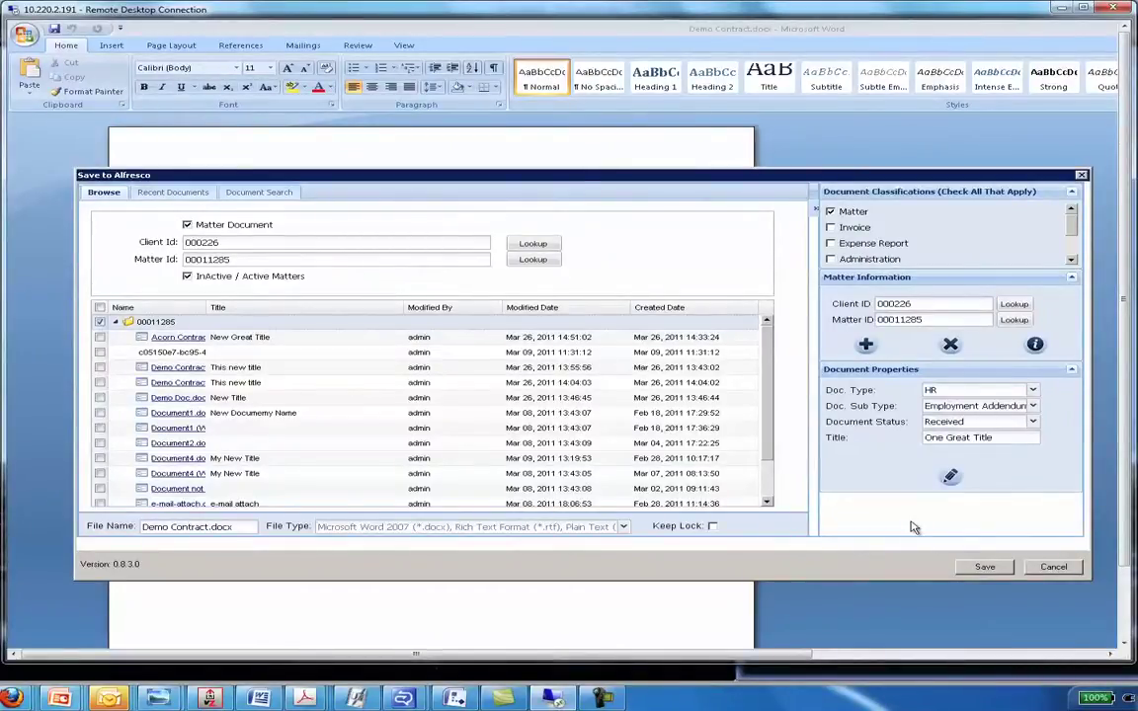
{"action": "mouse_move", "coordinate": [326, 493]}
{"action": "type", "text": "Albany"}
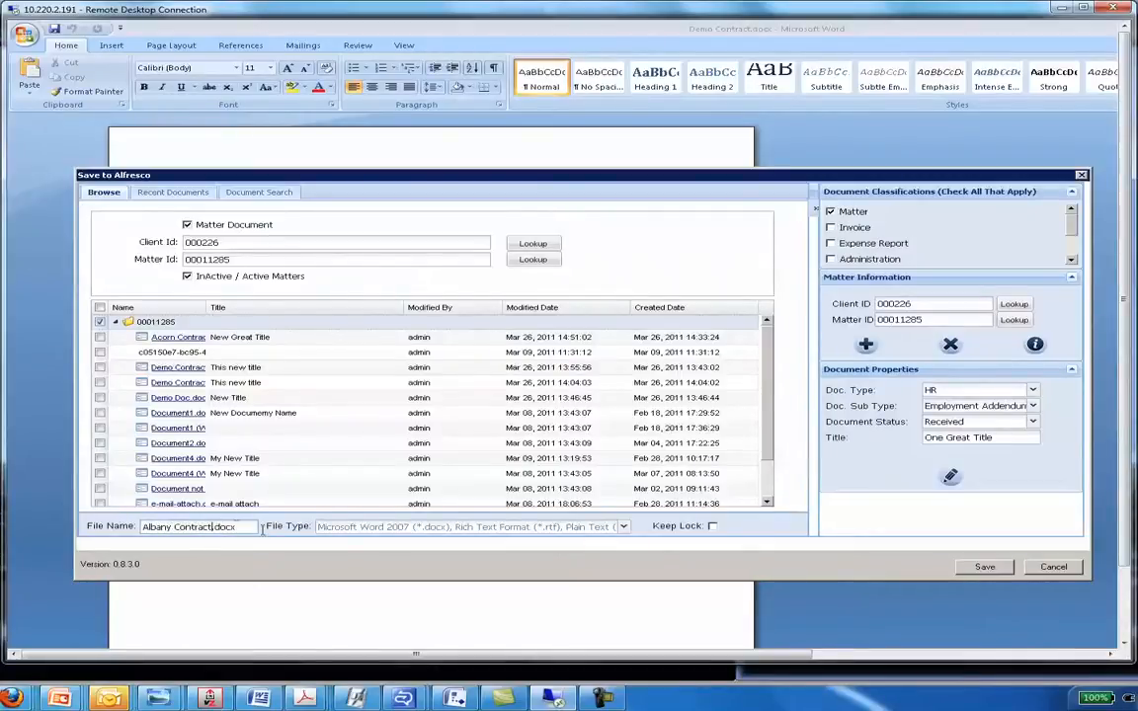
{"action": "mouse_move", "coordinate": [671, 540]}
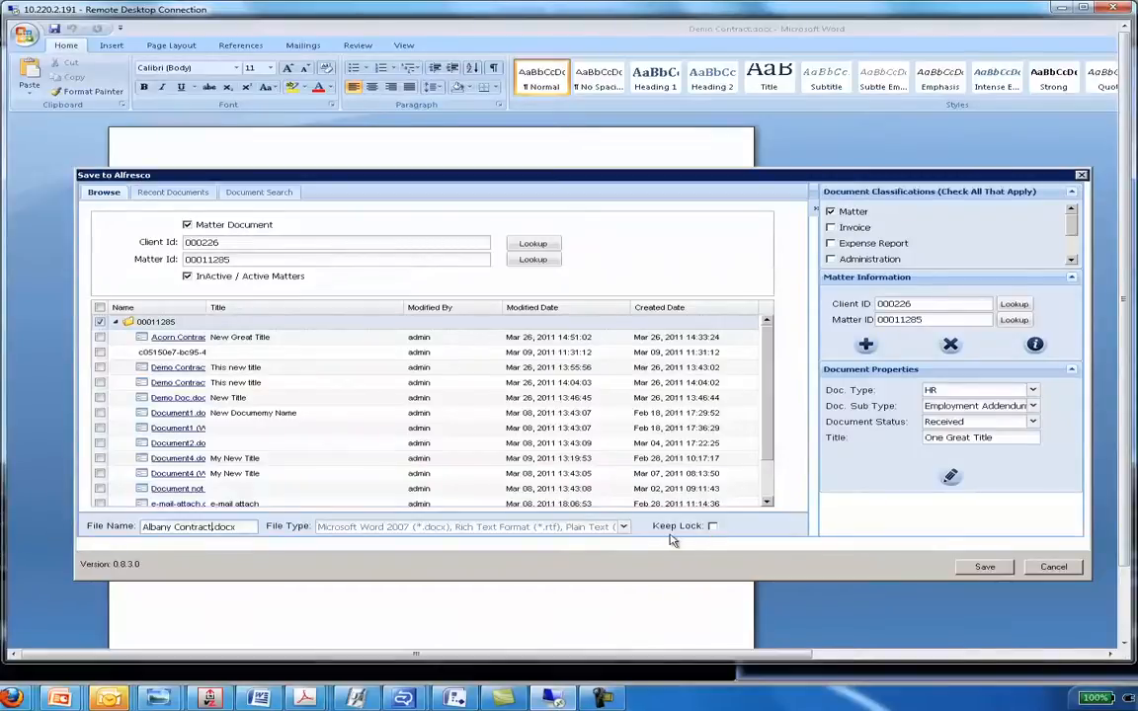
{"action": "mouse_move", "coordinate": [681, 541]}
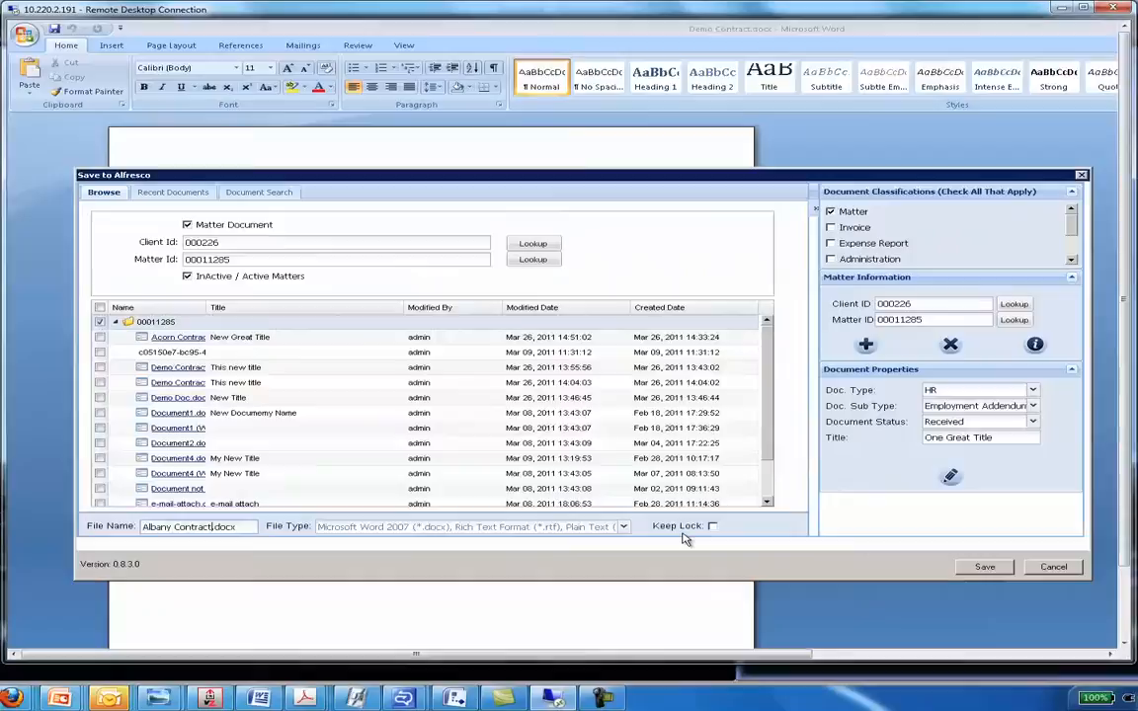
{"action": "mouse_move", "coordinate": [750, 550]}
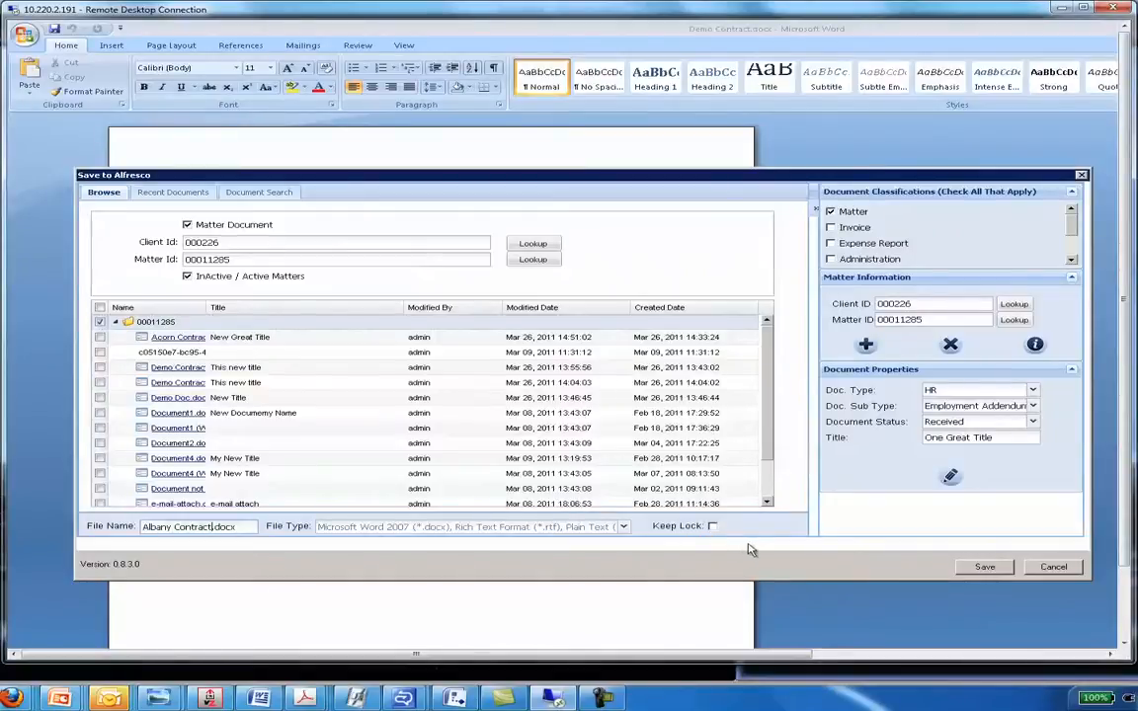
{"action": "mouse_move", "coordinate": [655, 526]}
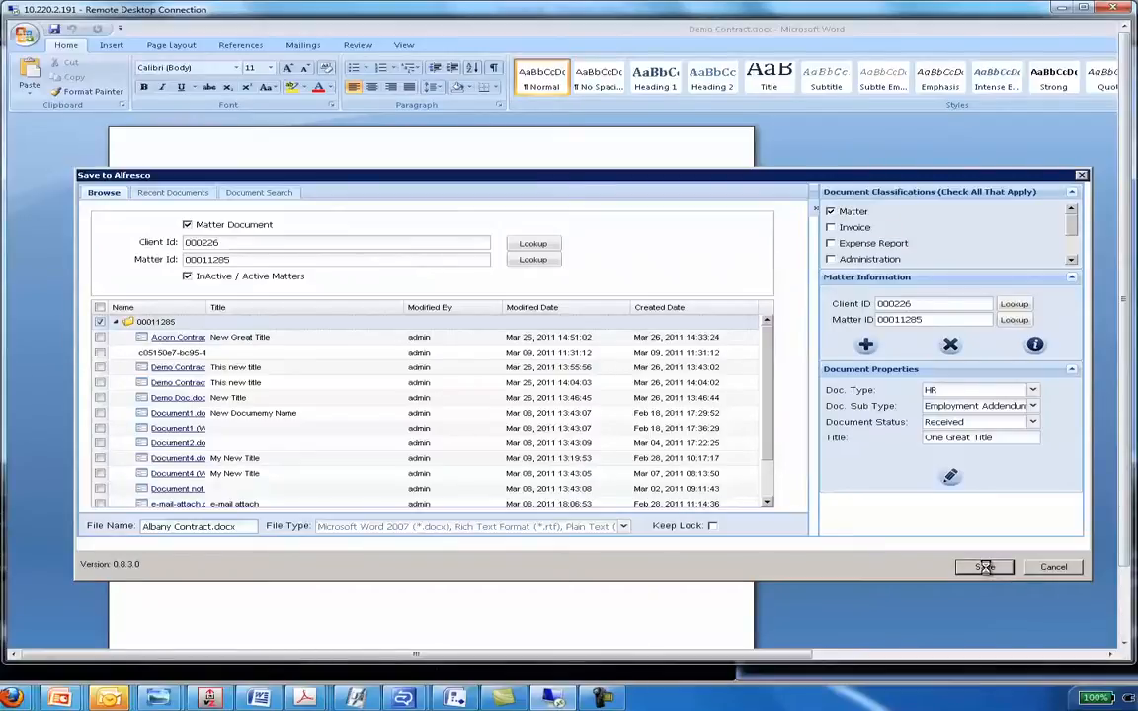
Step: Save Albany Contract.docx to the Alfresco repository
{"action": "left_click", "coordinate": [984, 566]}
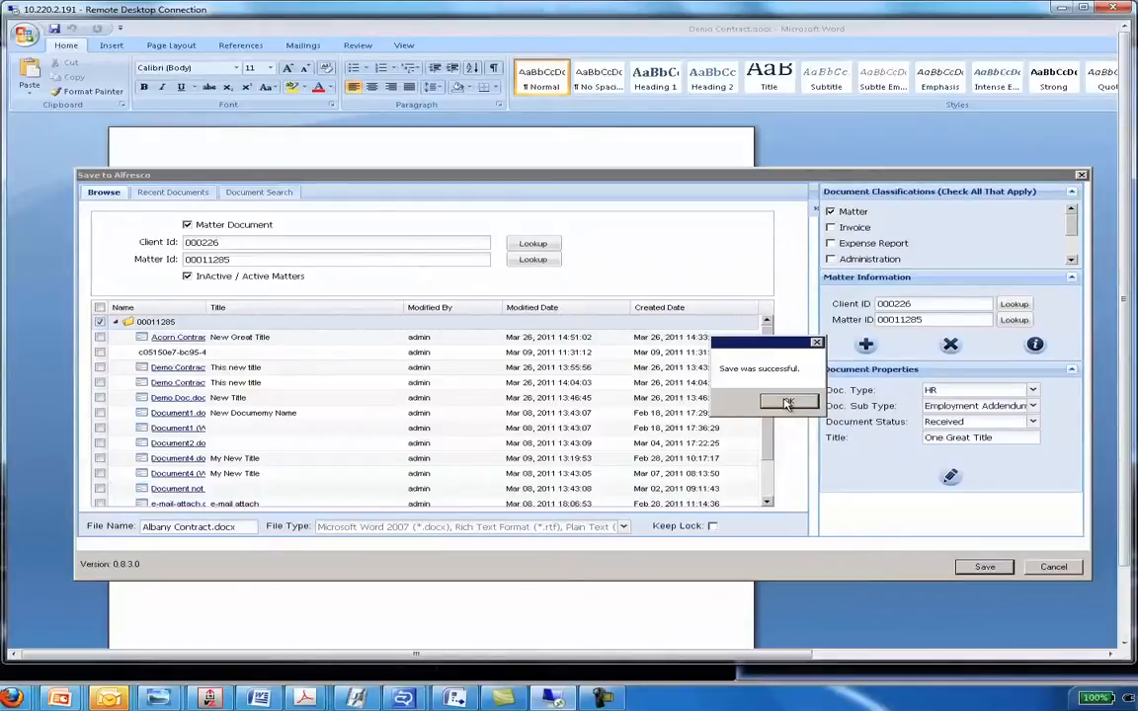
Step: Dismiss the 'Save was successful' message, leaving Word with no open document
{"action": "left_click", "coordinate": [787, 402]}
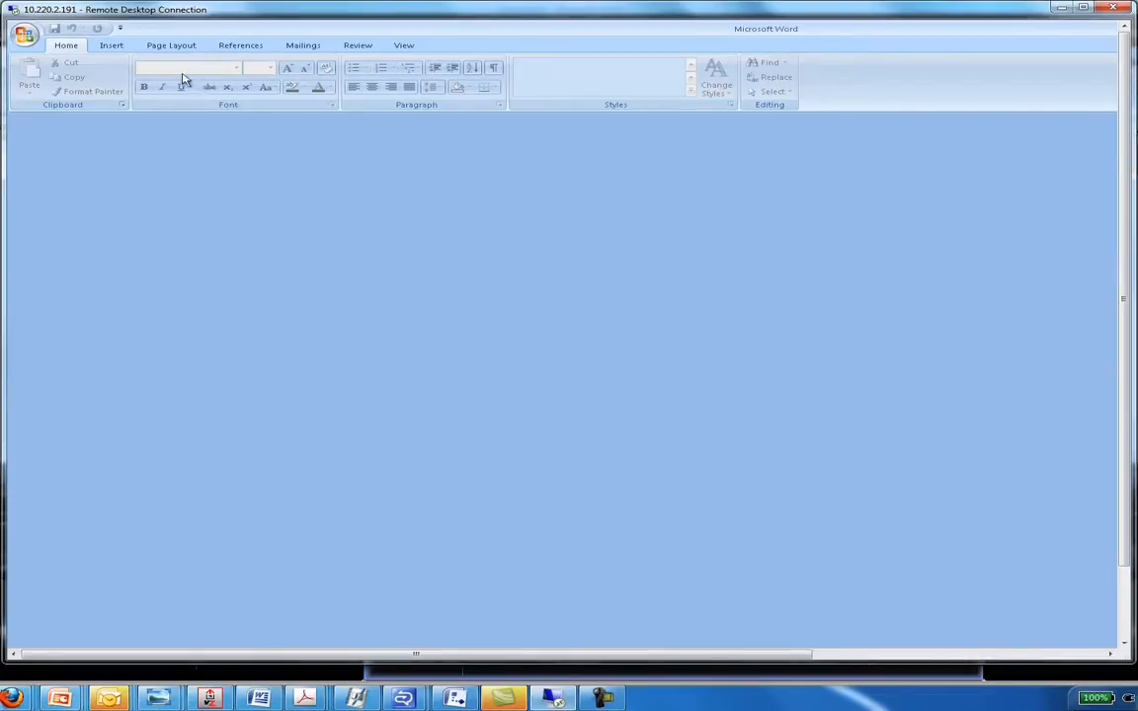
Step: Open from Alfresco and show the Recent Documents list
{"action": "left_click", "coordinate": [25, 33]}
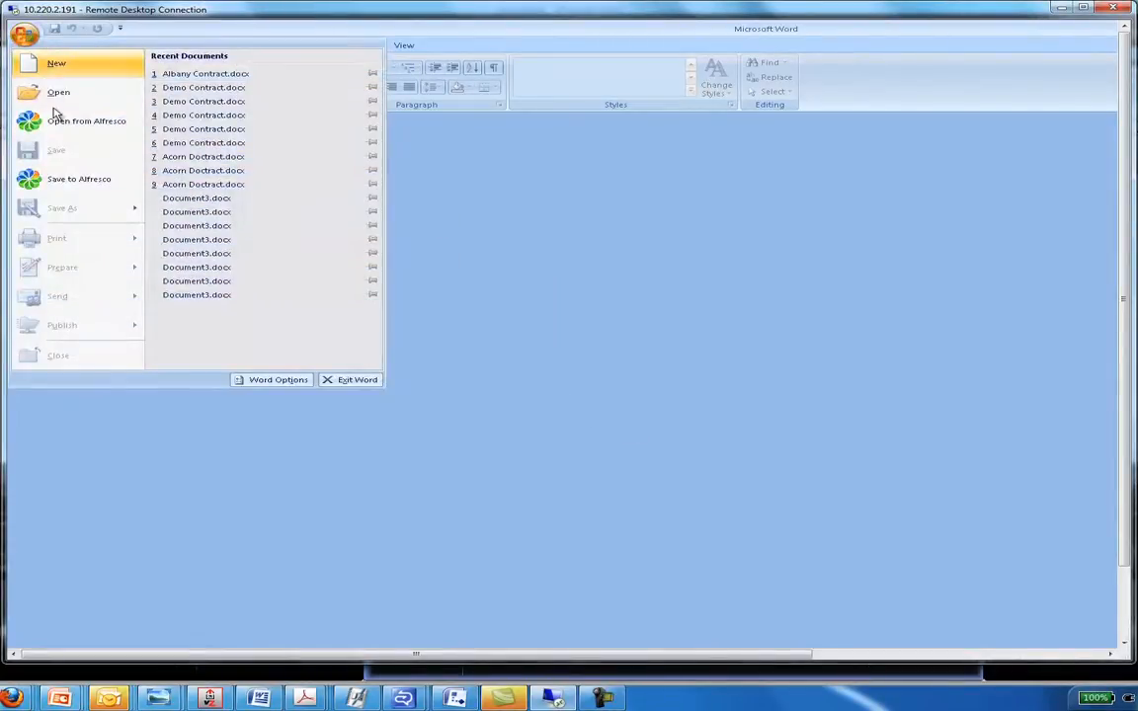
{"action": "mouse_move", "coordinate": [86, 121]}
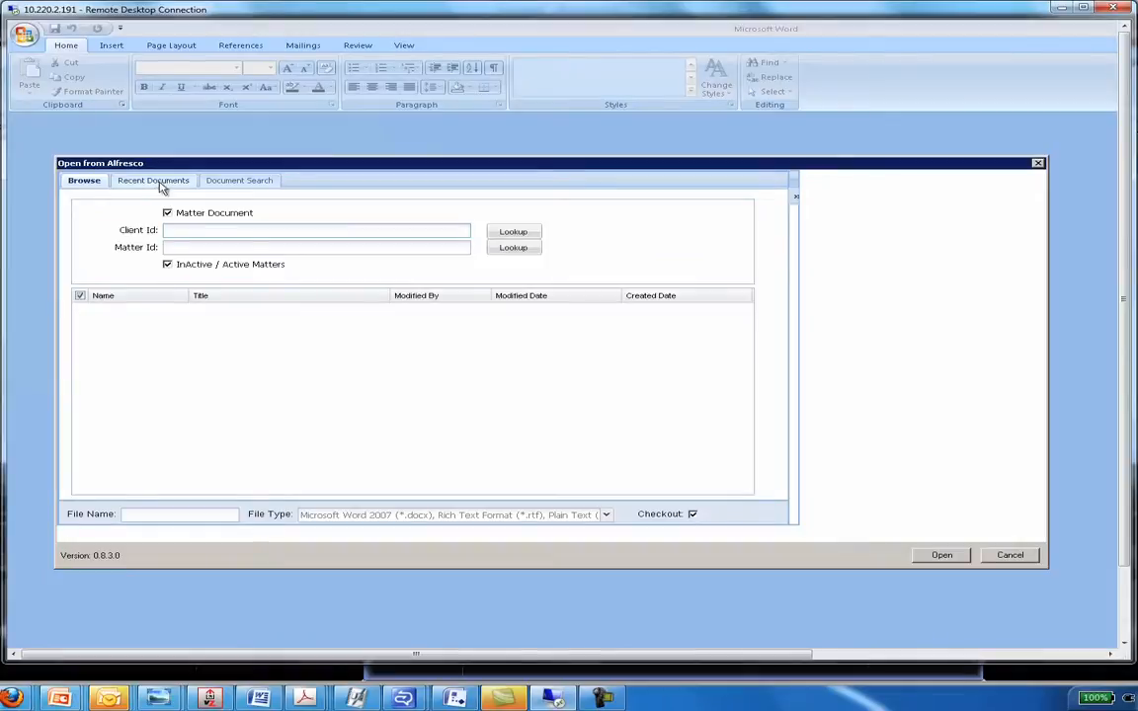
{"action": "left_click", "coordinate": [153, 180]}
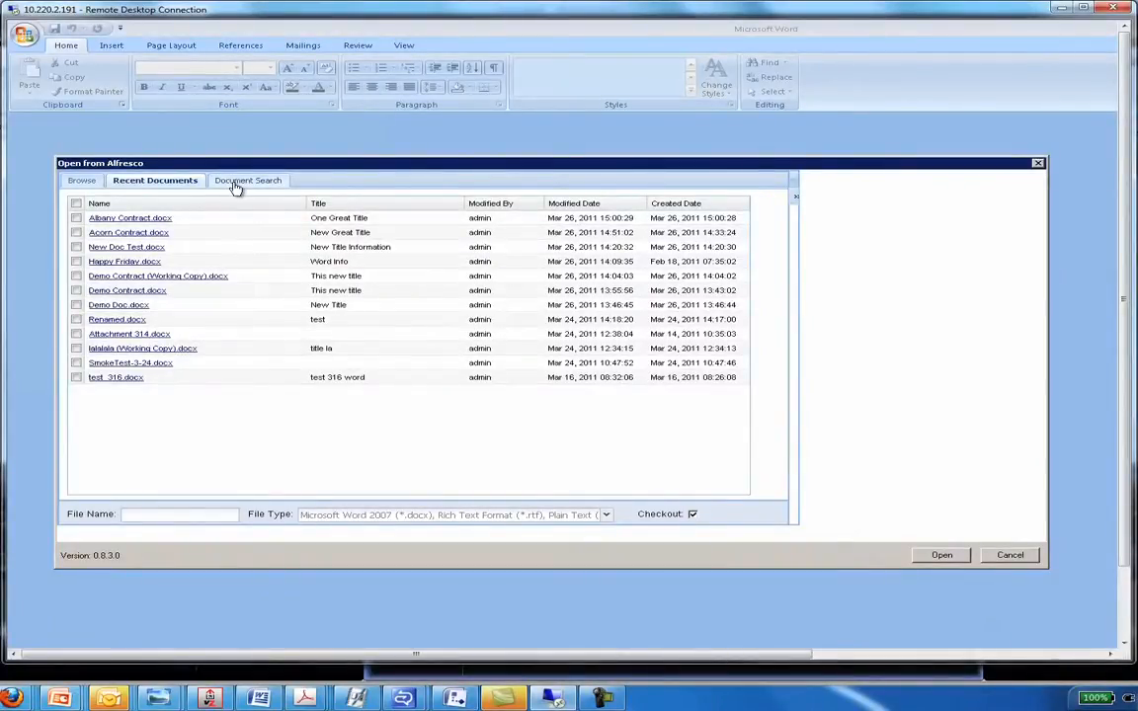
Step: Switch to Document Search and bring up the Advanced Search form
{"action": "left_click", "coordinate": [247, 180]}
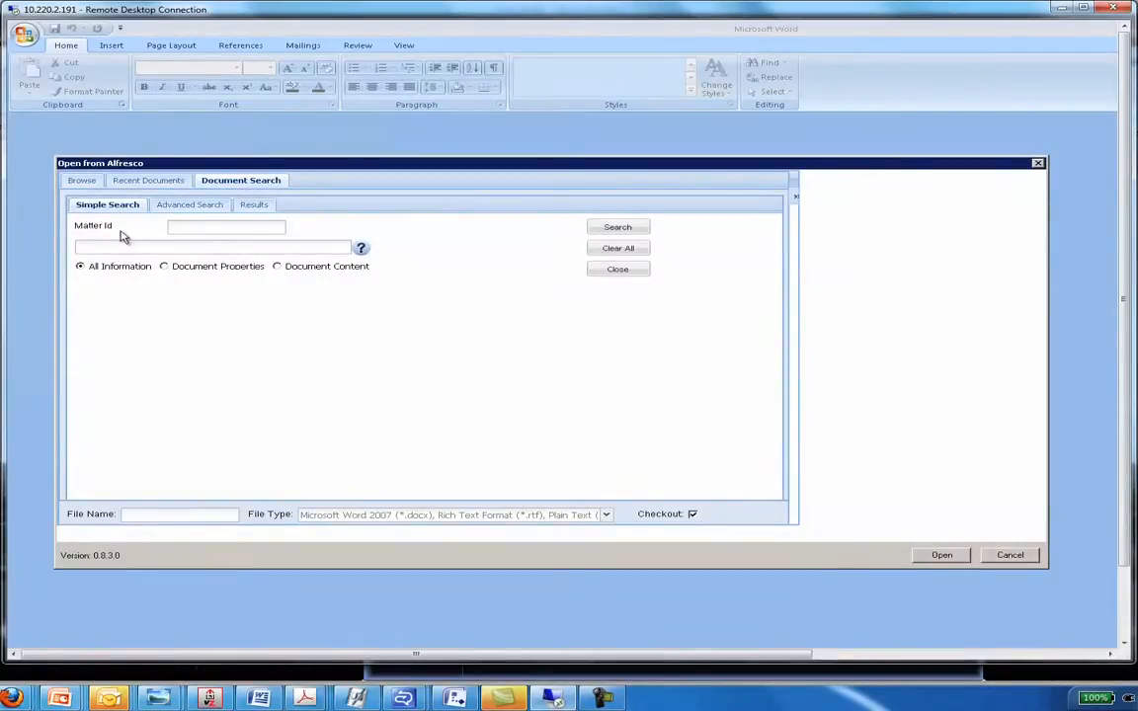
{"action": "mouse_move", "coordinate": [165, 237]}
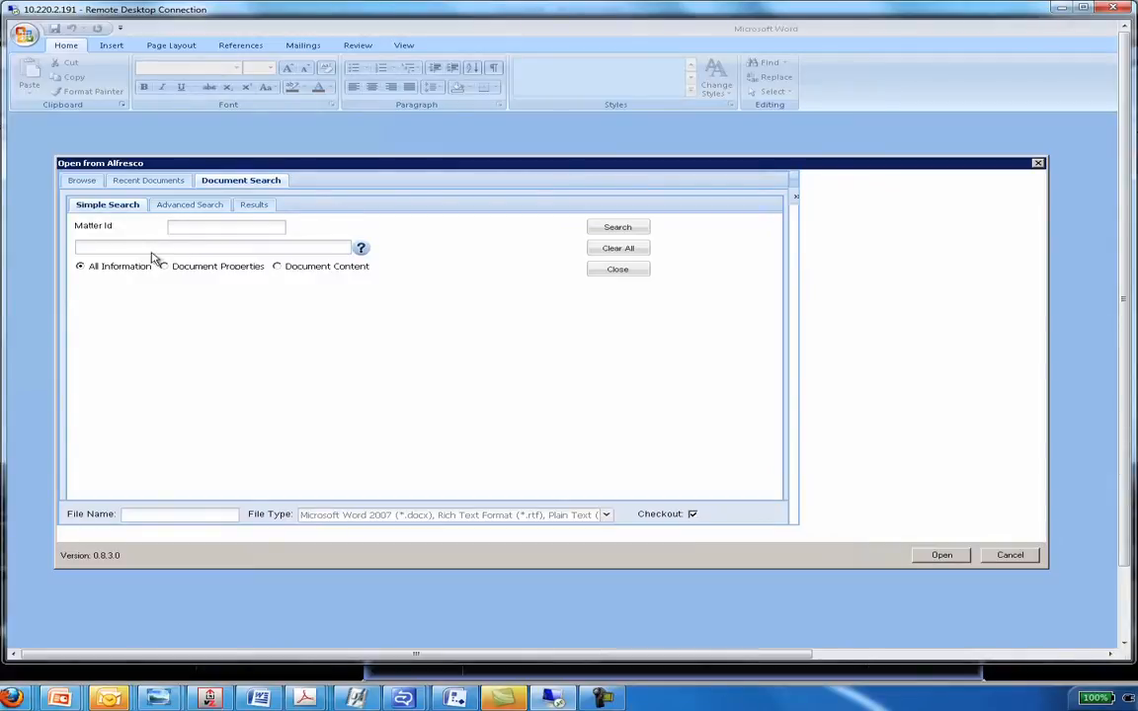
{"action": "mouse_move", "coordinate": [190, 205]}
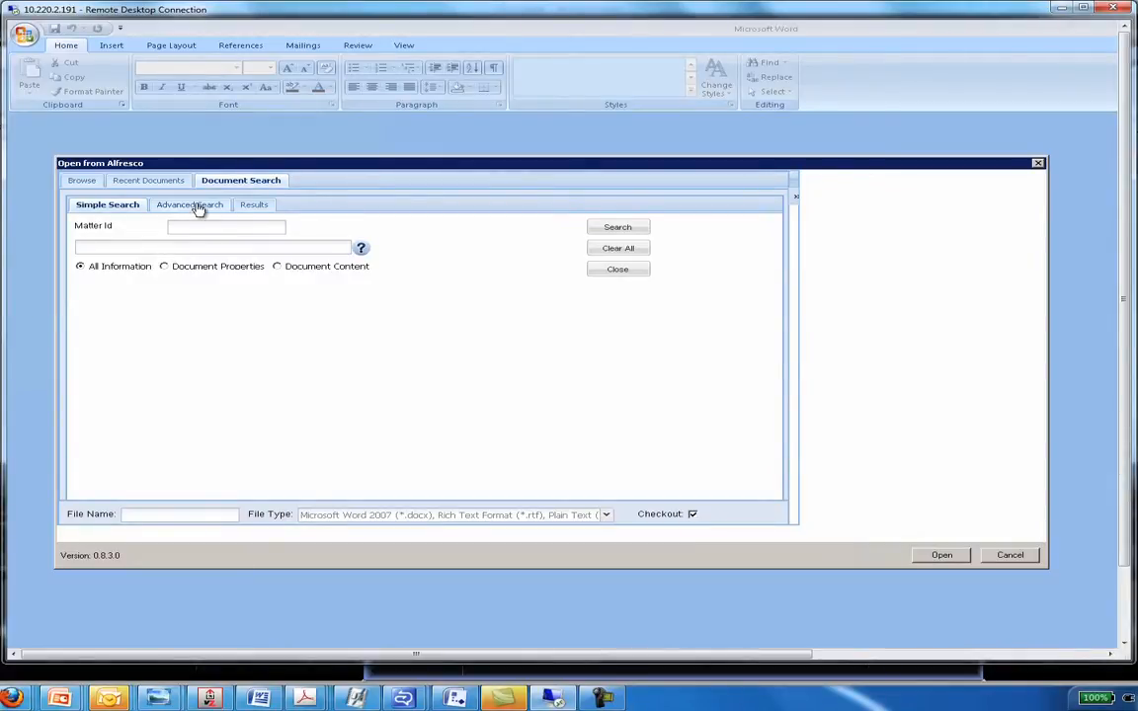
{"action": "left_click", "coordinate": [184, 205]}
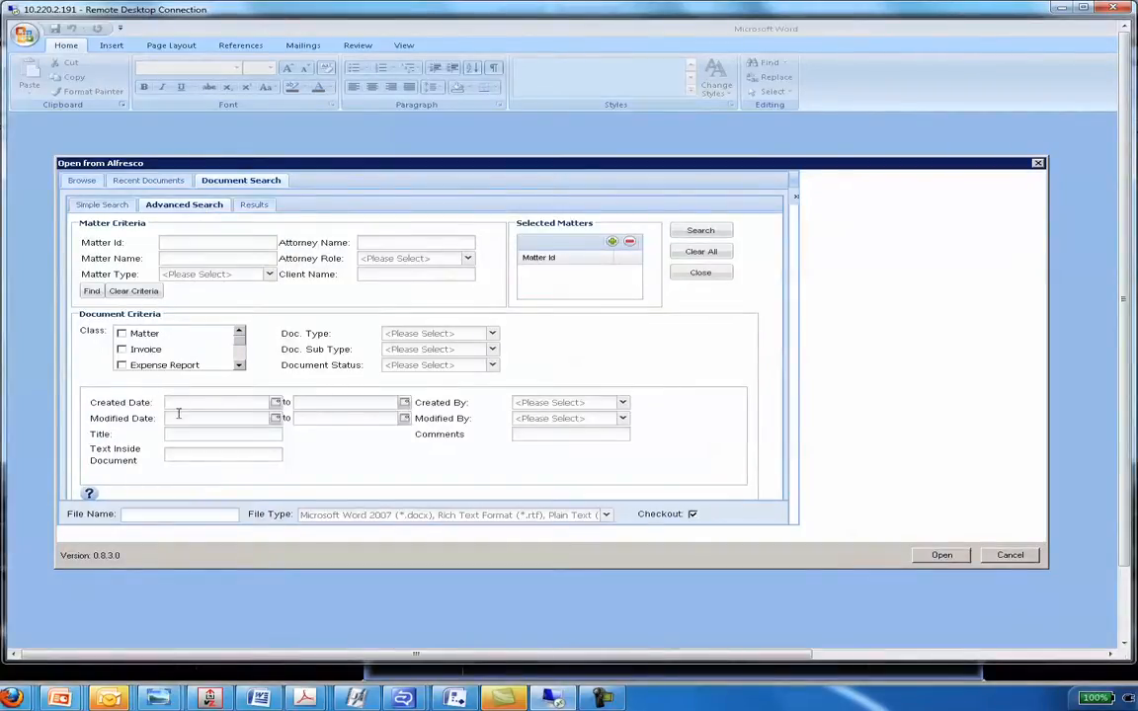
{"action": "mouse_move", "coordinate": [125, 430]}
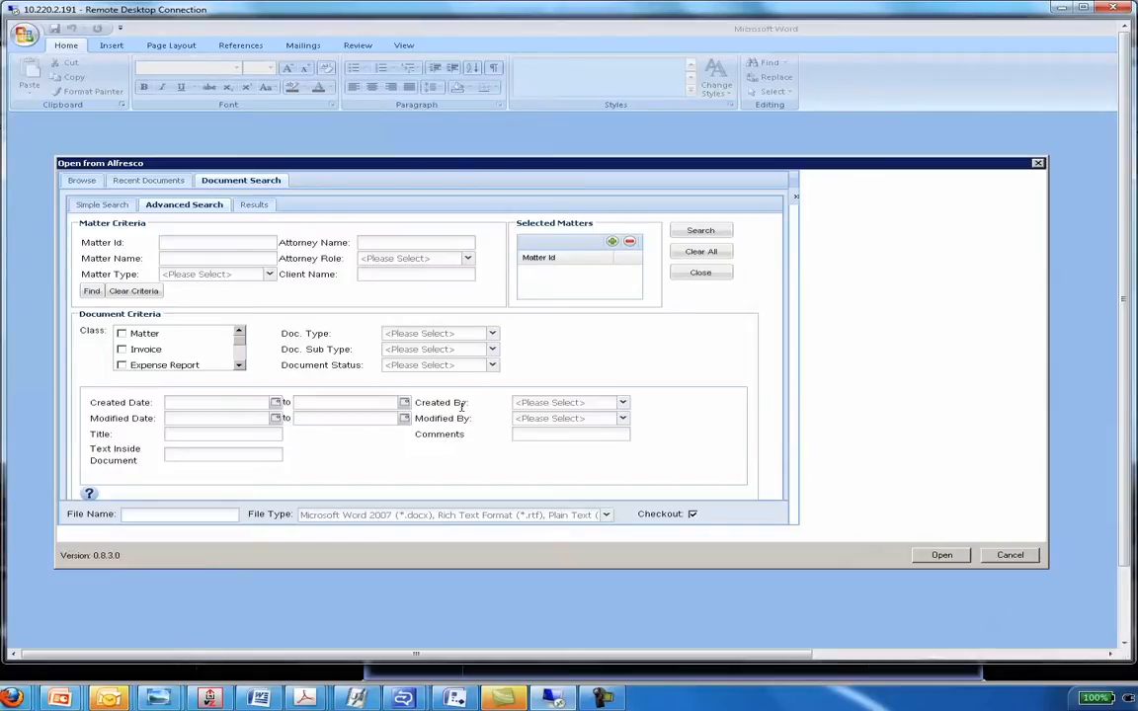
{"action": "mouse_move", "coordinate": [168, 217]}
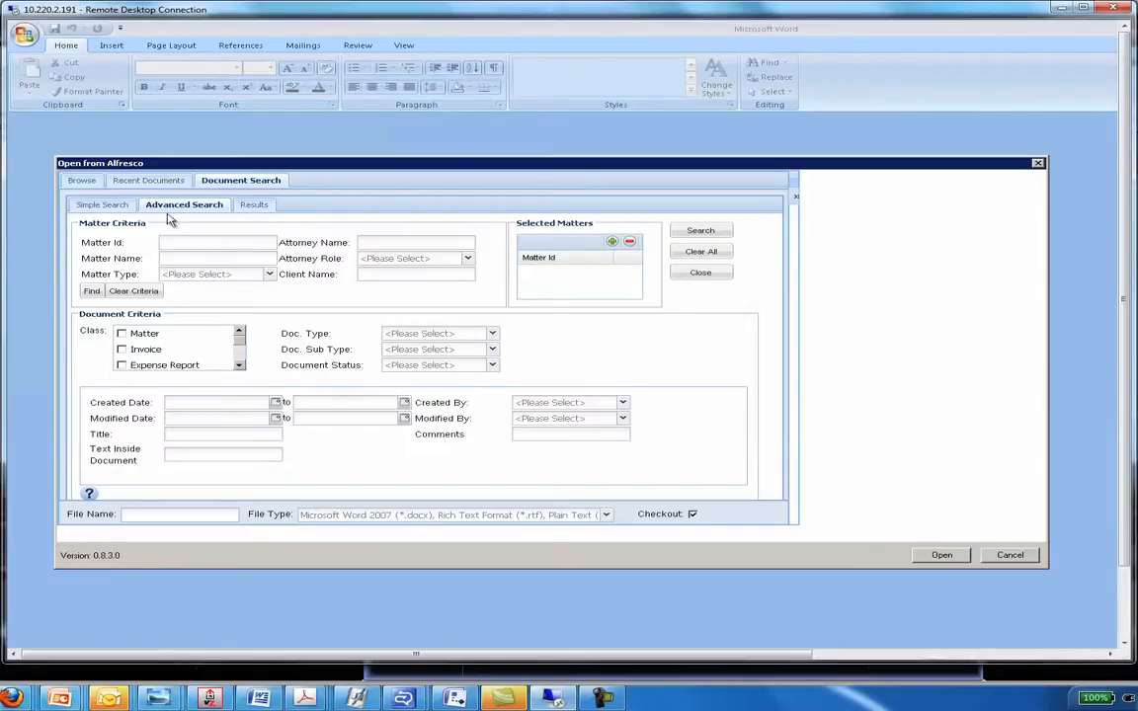
Step: Open Albany Contract.docx from Recent Documents and add the line 'My additional changes...'
{"action": "left_click", "coordinate": [148, 179]}
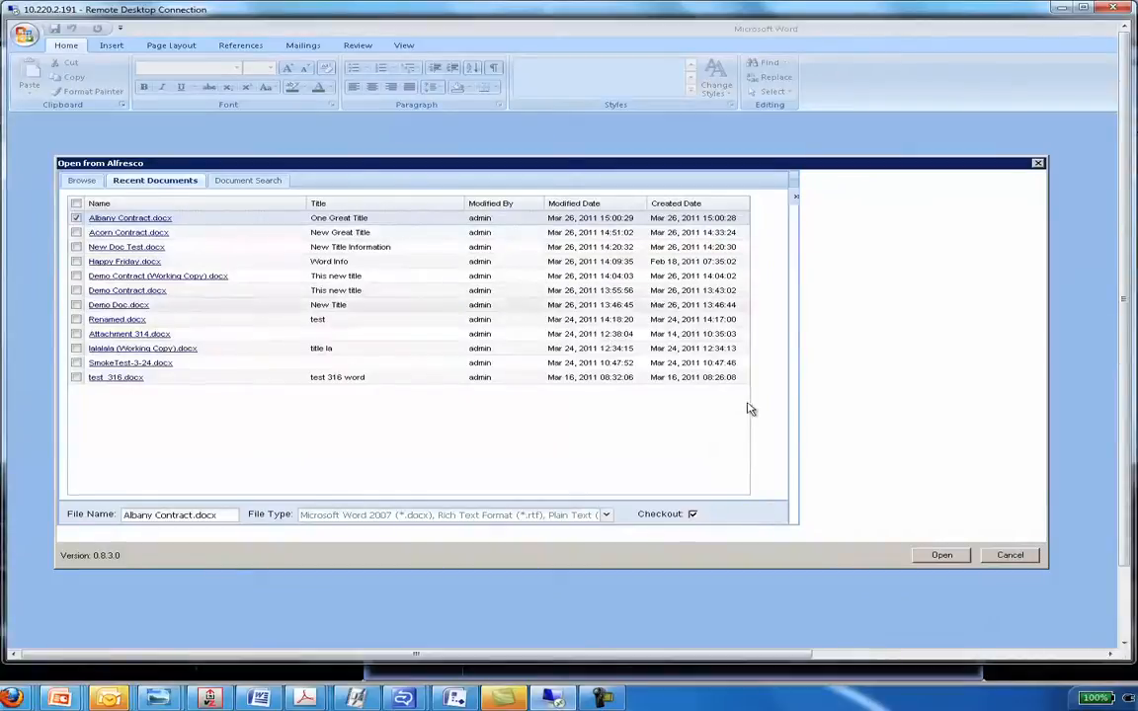
{"action": "left_click", "coordinate": [939, 554]}
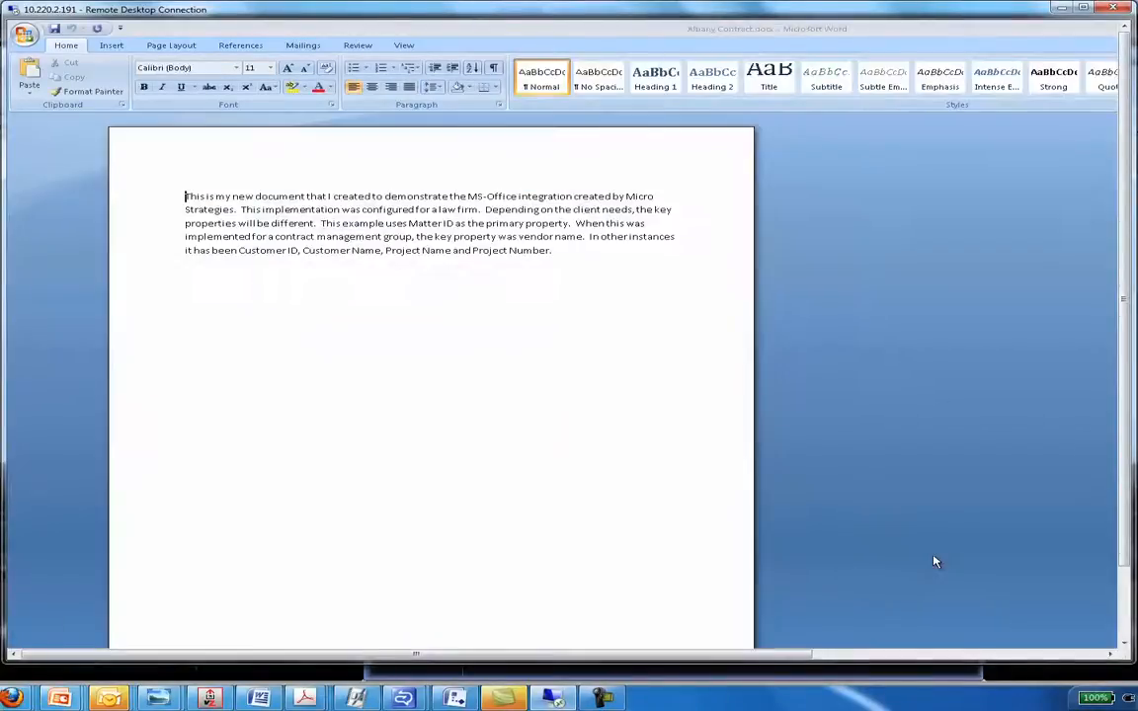
{"action": "mouse_move", "coordinate": [561, 269]}
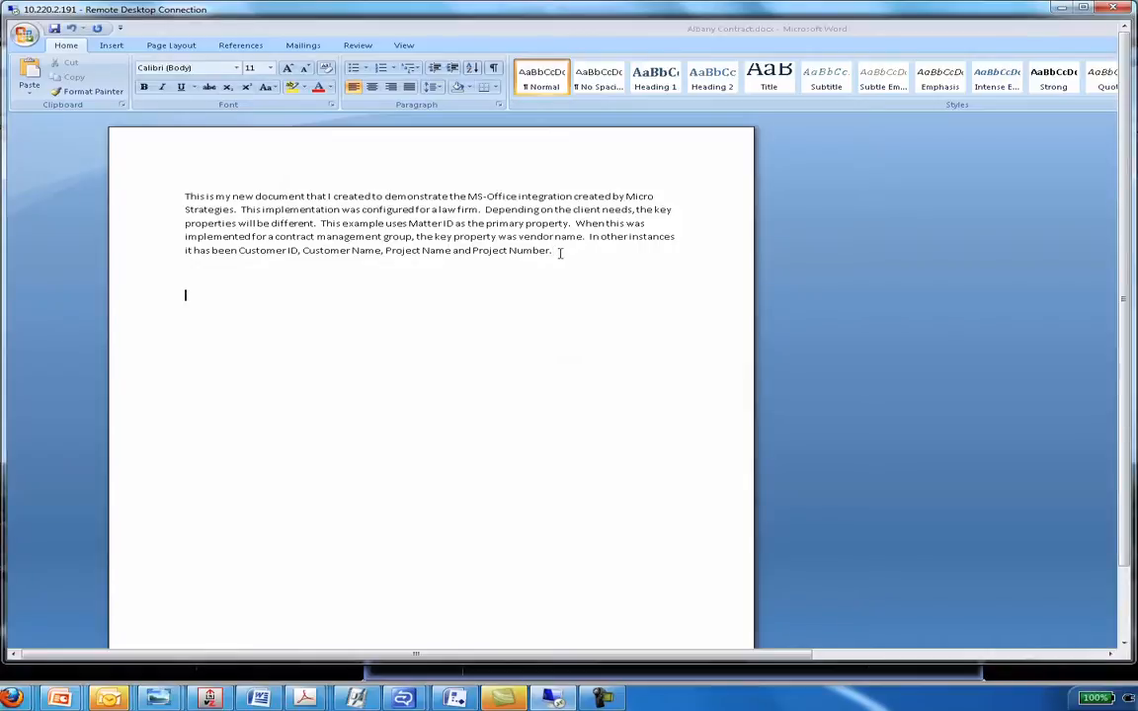
{"action": "type", "text": "My additoinal change"}
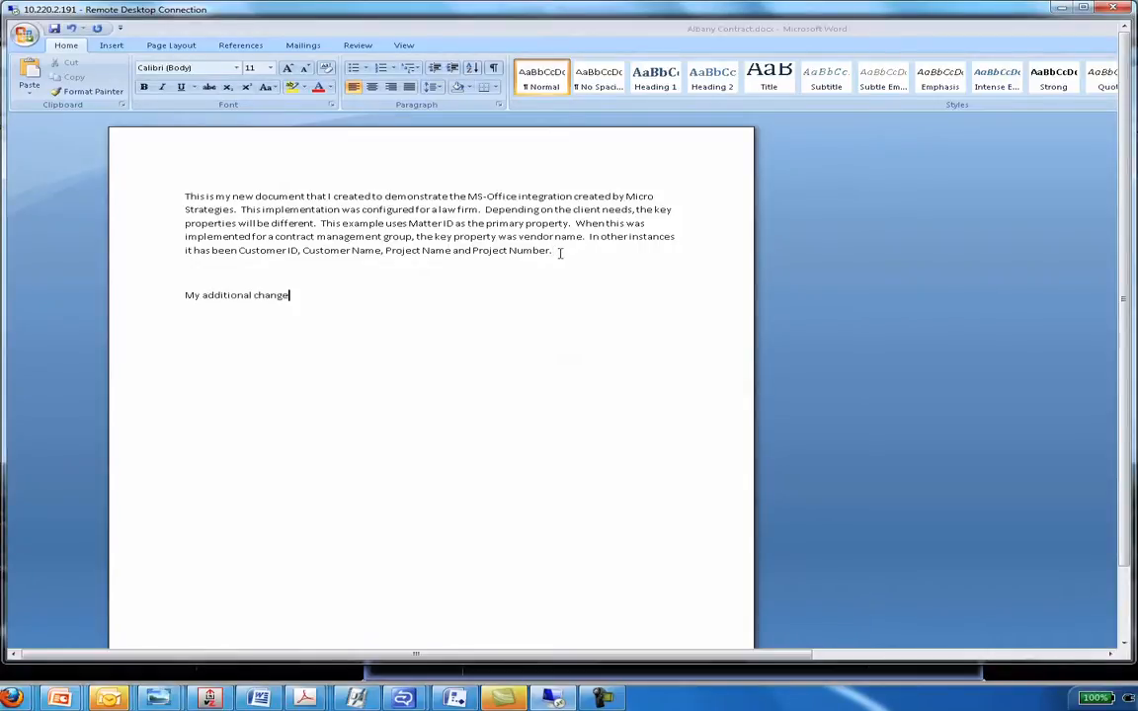
{"action": "type", "text": "s..."}
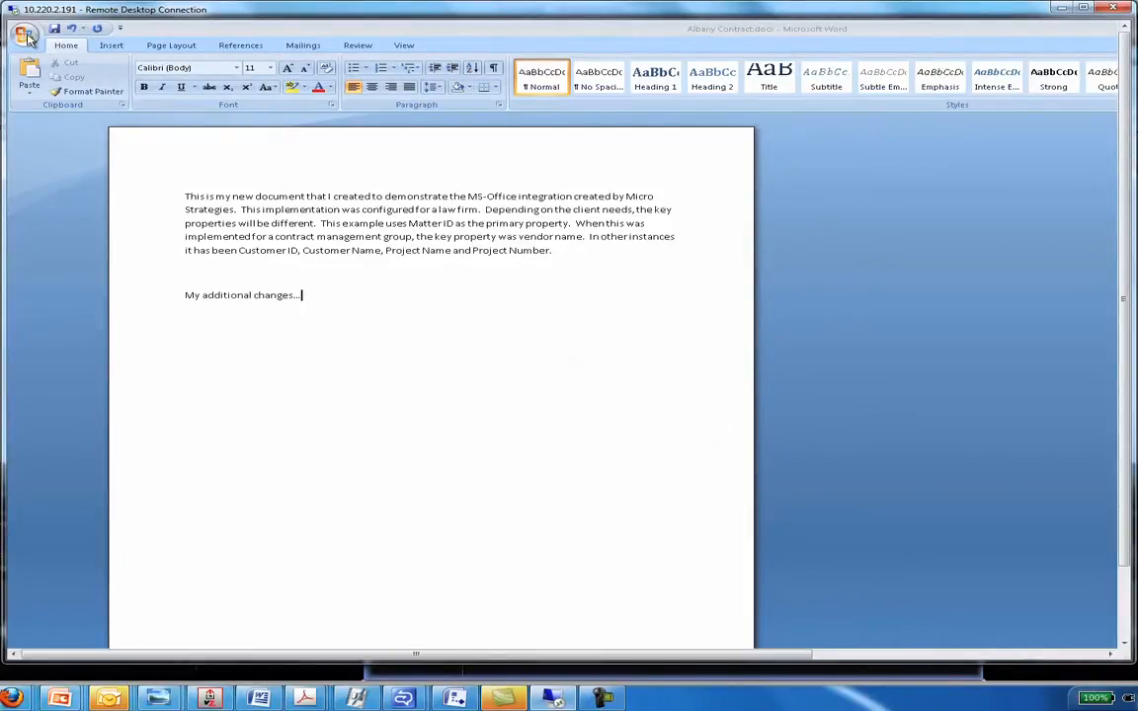
Step: Save to Alfresco under matter 00011285, adding comments 'These are my new comments. Even better information.'
{"action": "left_click", "coordinate": [25, 32]}
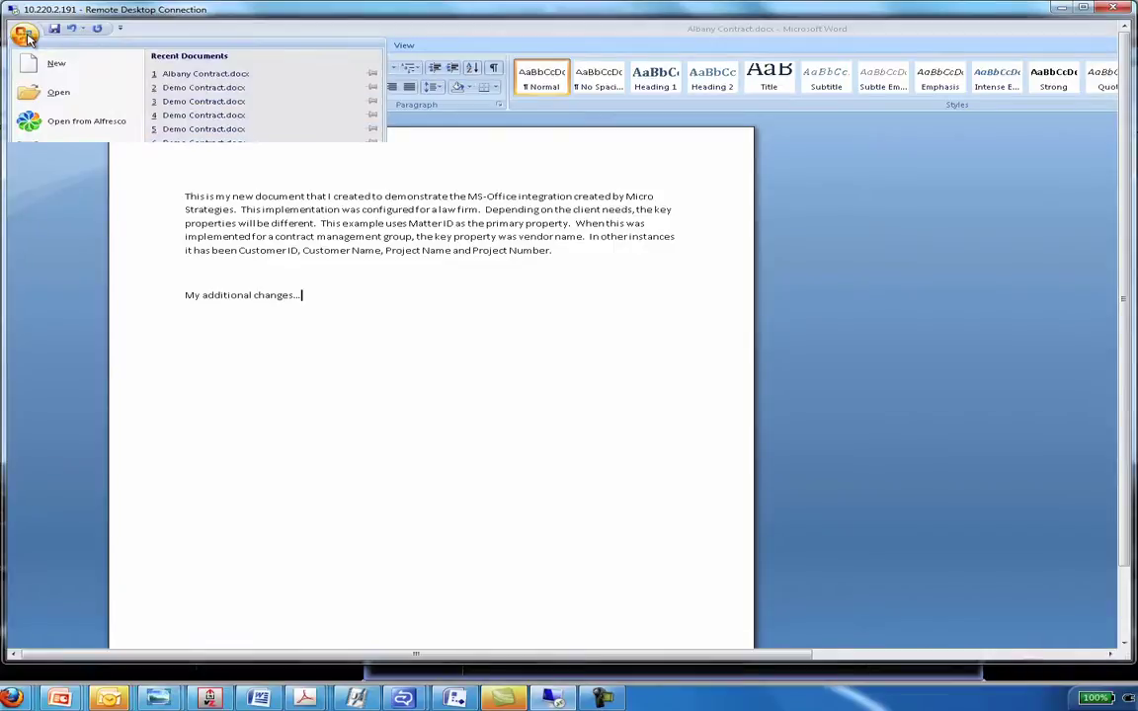
{"action": "left_click", "coordinate": [24, 33]}
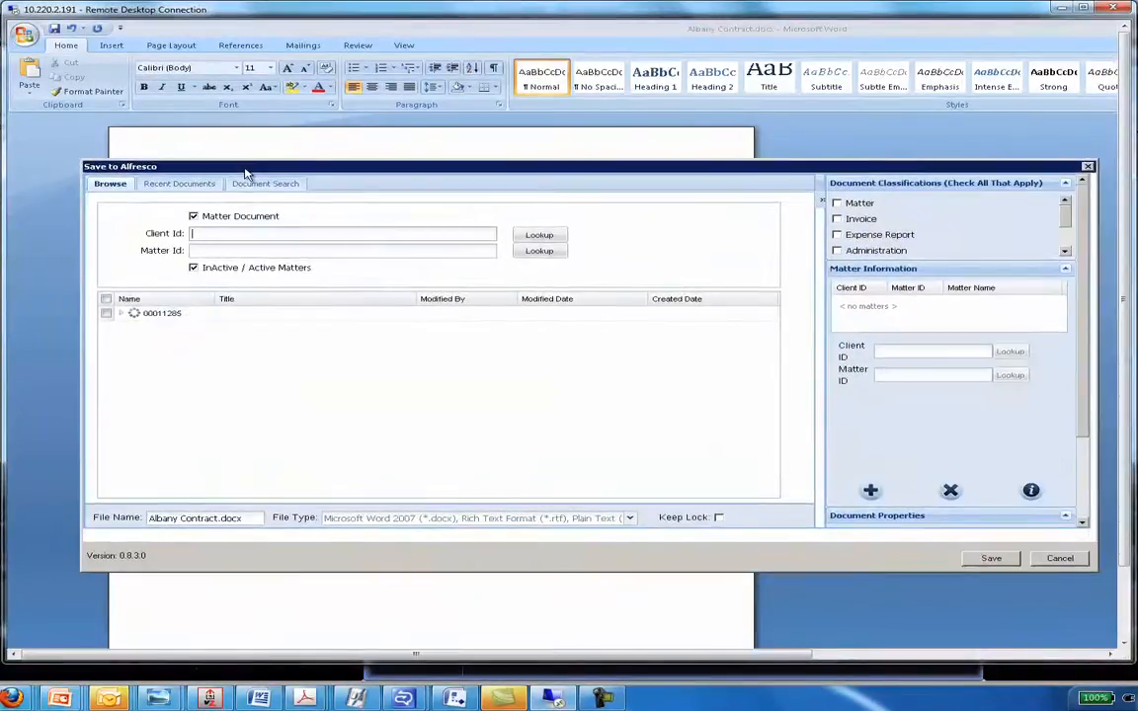
{"action": "left_click", "coordinate": [539, 234]}
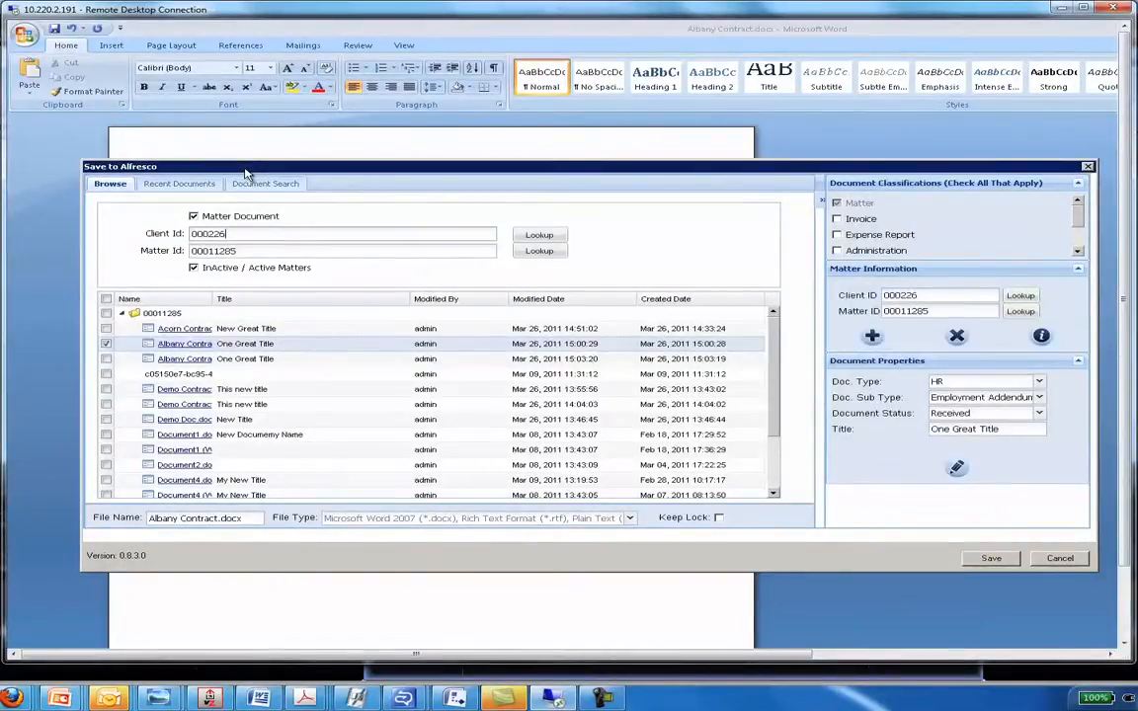
{"action": "mouse_move", "coordinate": [128, 350]}
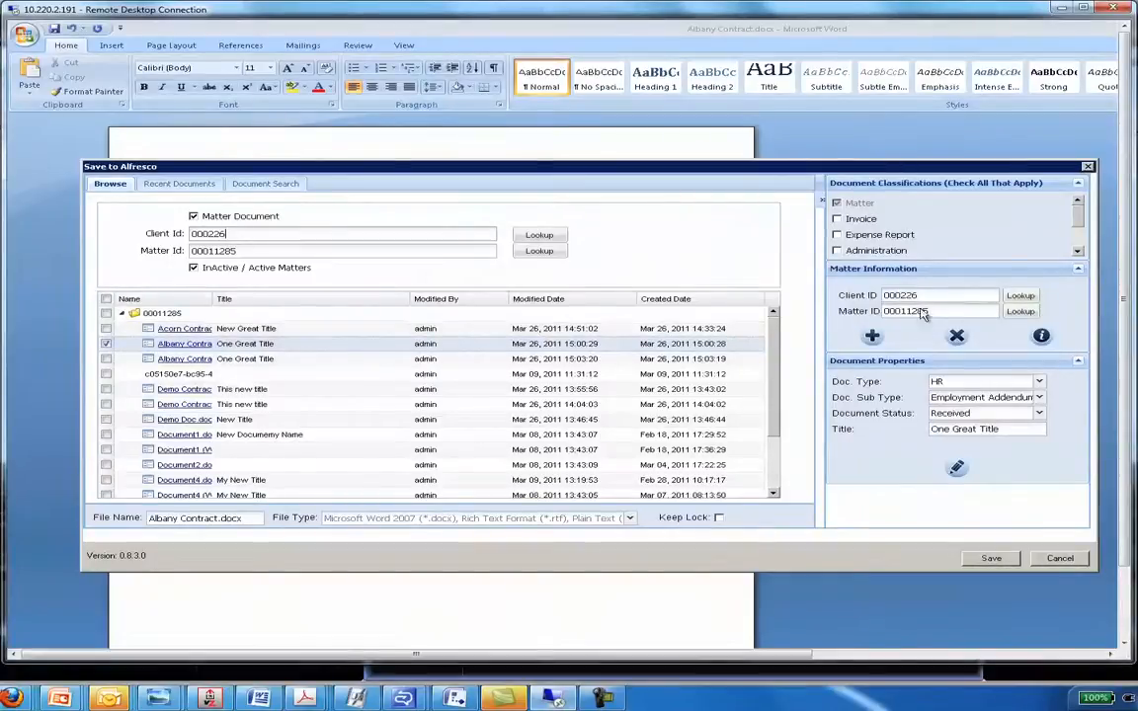
{"action": "mouse_move", "coordinate": [956, 468]}
{"action": "type", "text": "These are my new comments."}
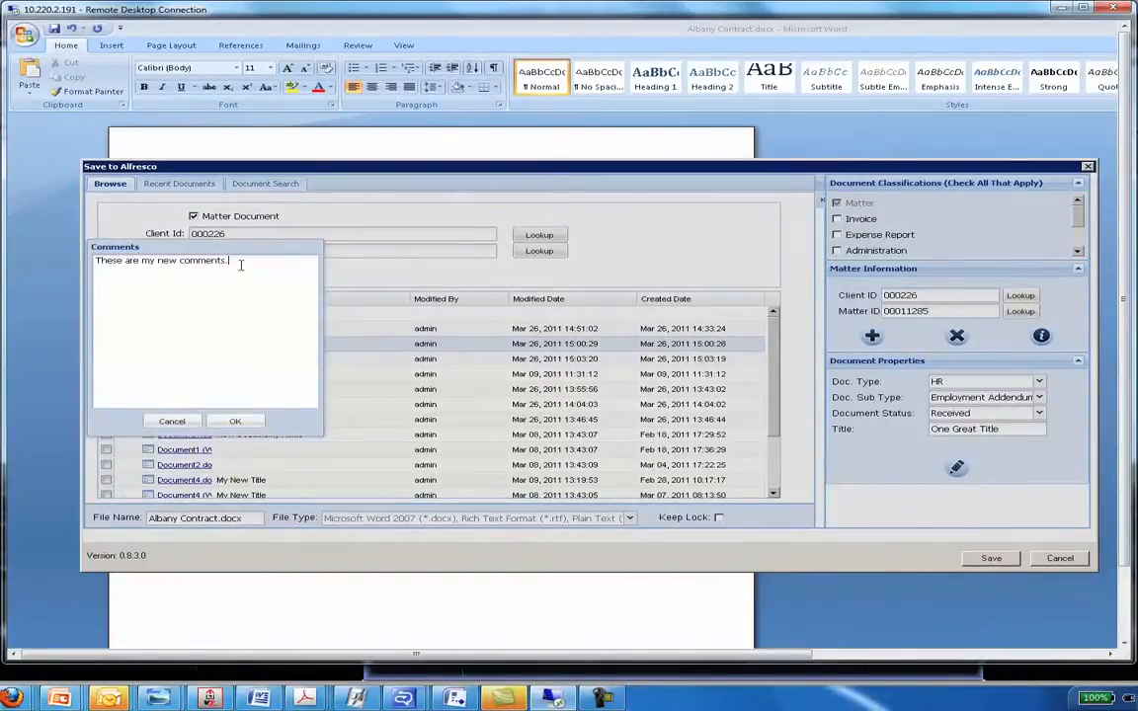
{"action": "type", "text": "Even better information."}
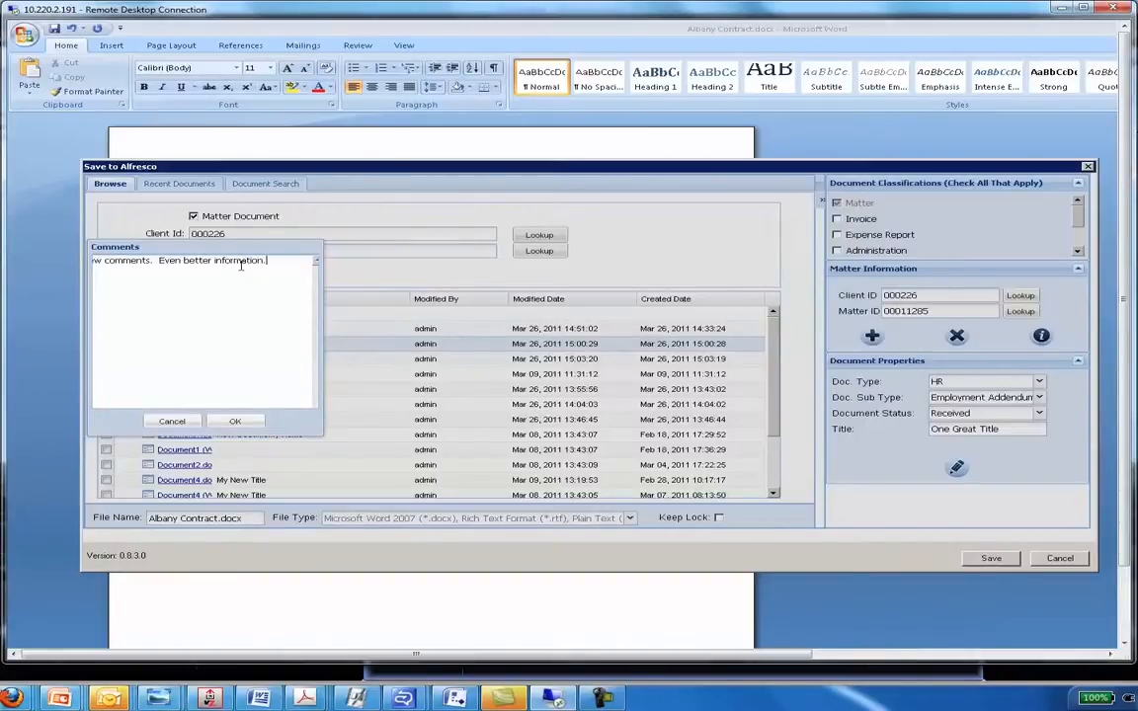
{"action": "left_click", "coordinate": [235, 421]}
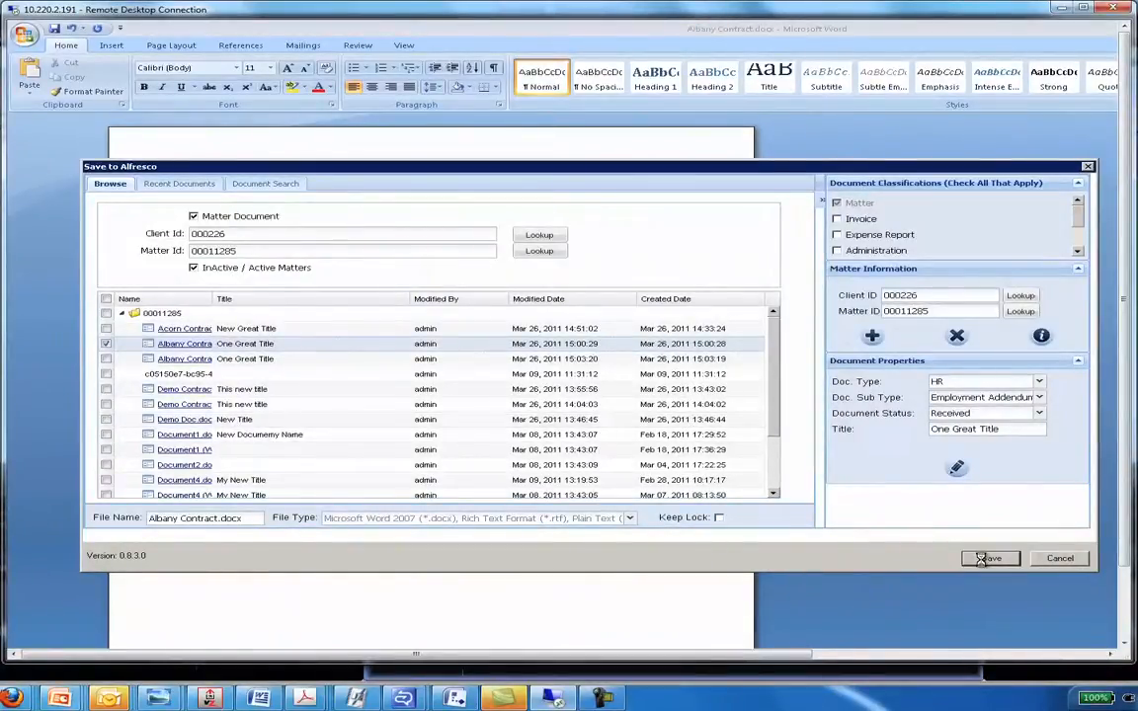
Step: Save Albany Contract as a minor version commented 'Some really nice additions.' and acknowledge success
{"action": "left_click", "coordinate": [989, 558]}
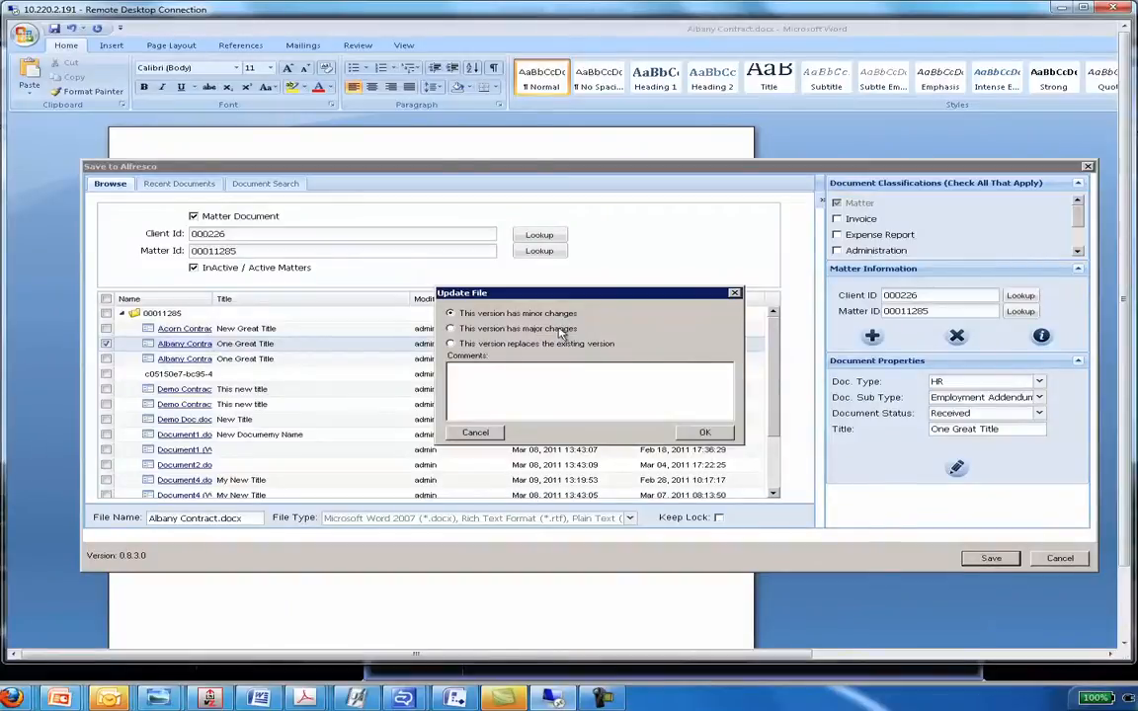
{"action": "mouse_move", "coordinate": [558, 352]}
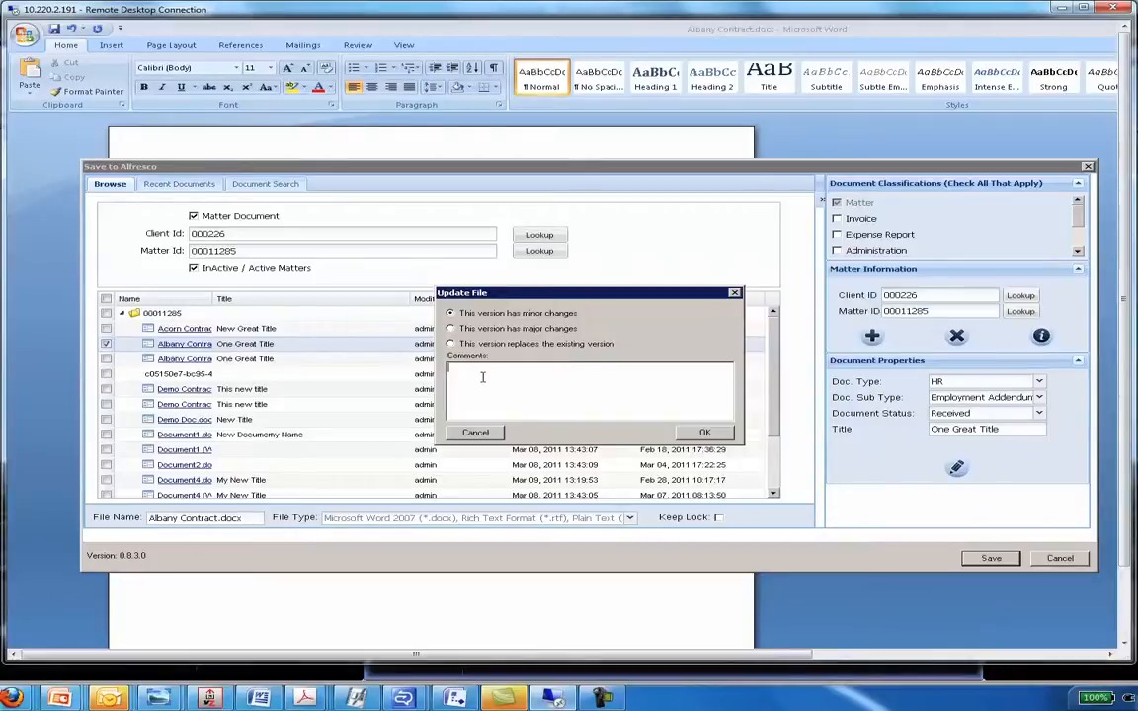
{"action": "type", "text": "Some really nice"}
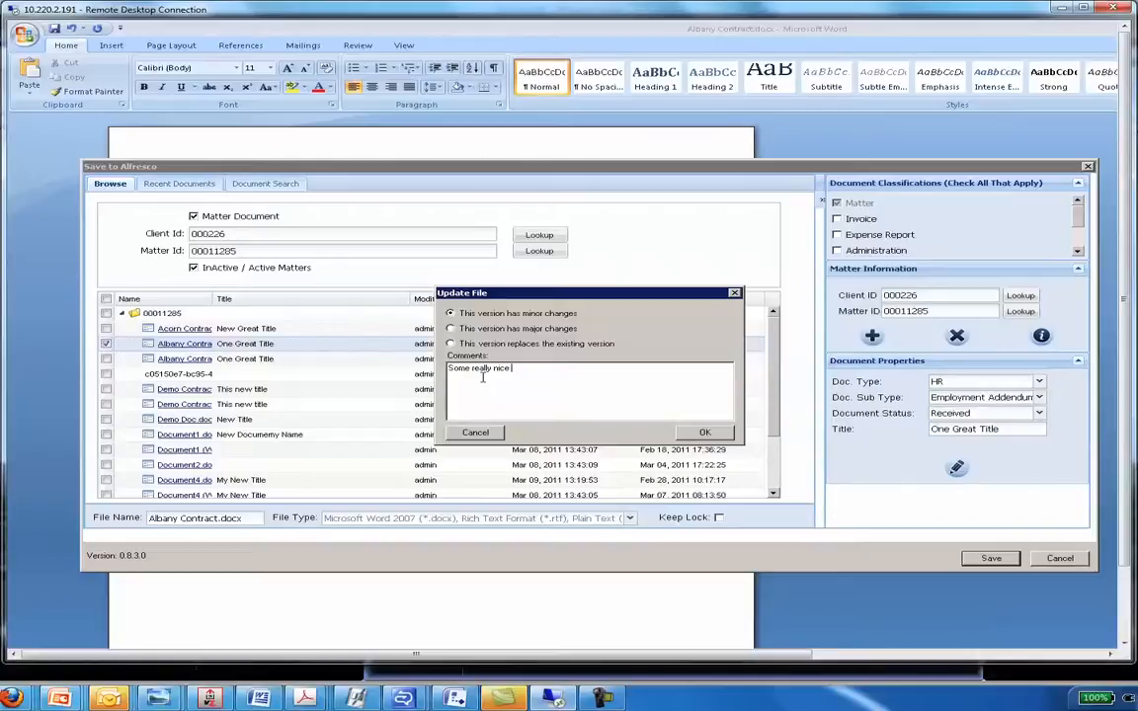
{"action": "type", "text": "additions"}
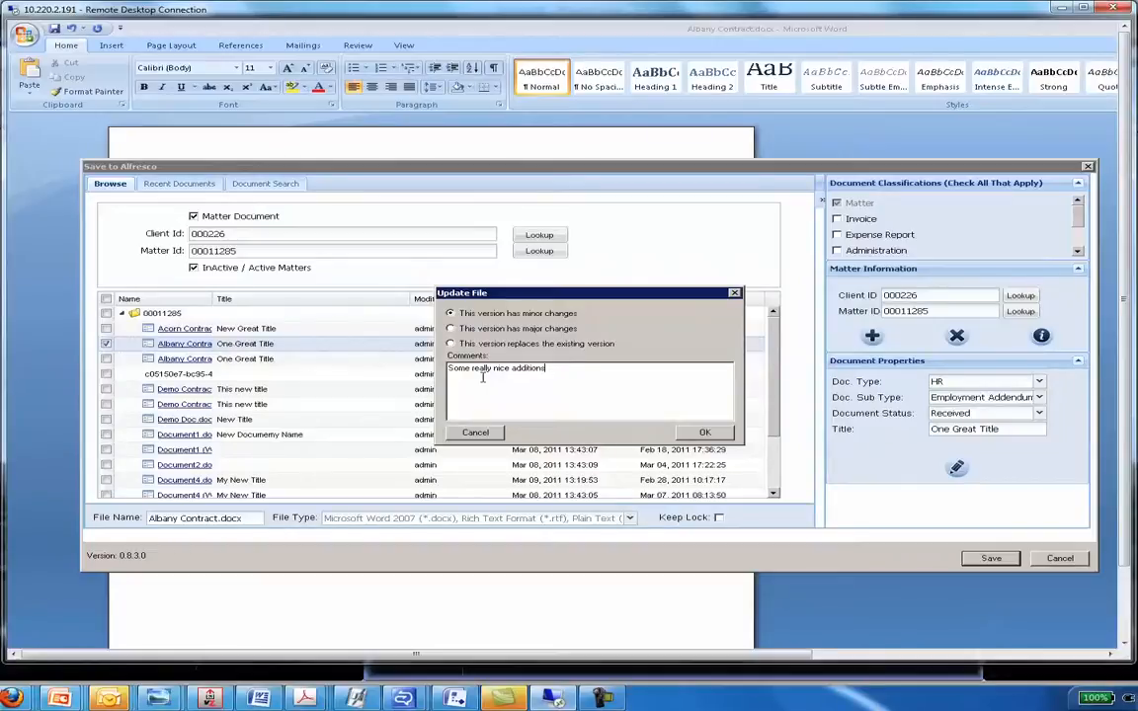
{"action": "mouse_move", "coordinate": [705, 433]}
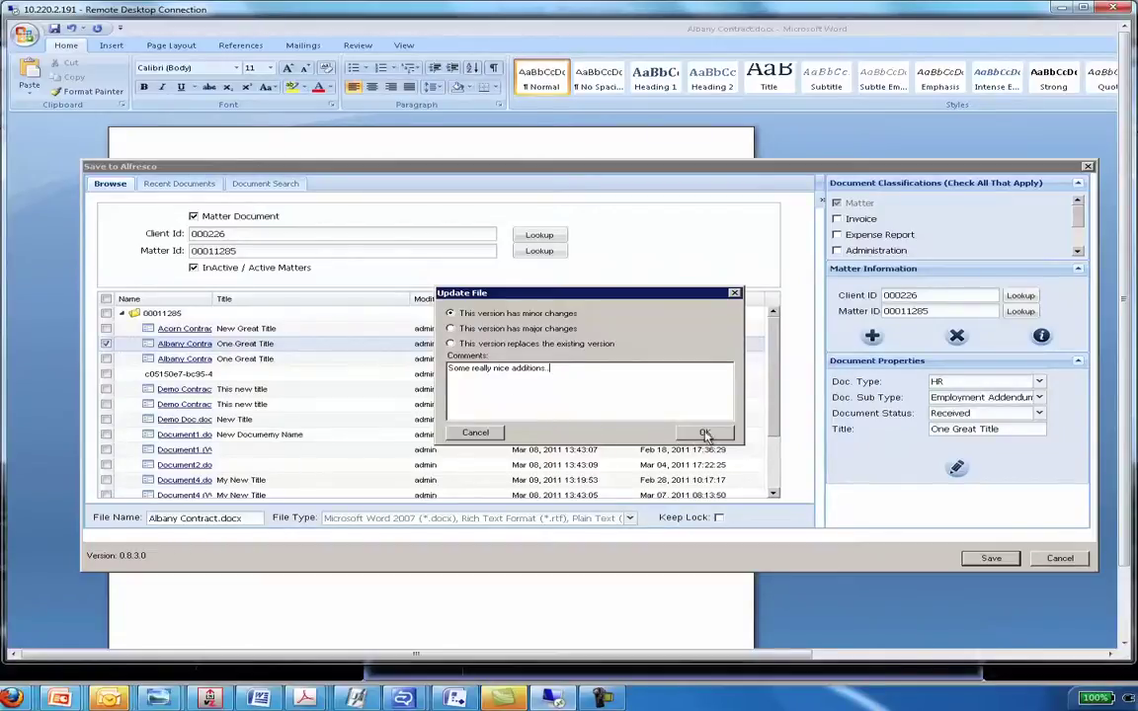
{"action": "left_click", "coordinate": [704, 433]}
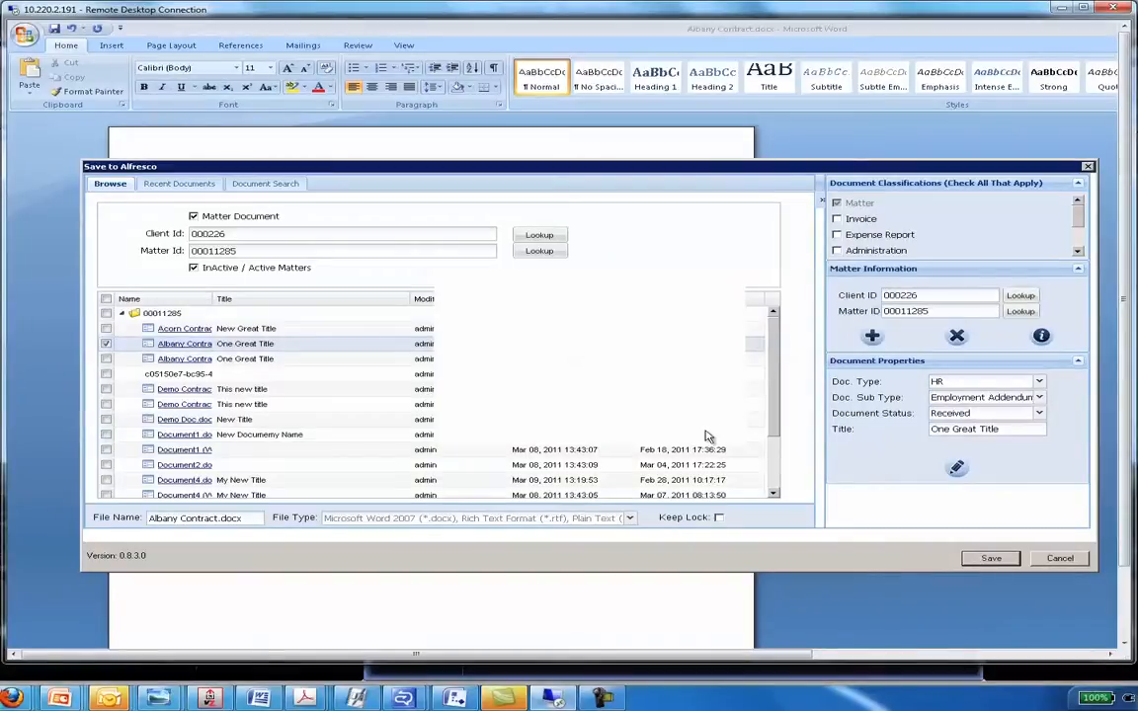
{"action": "left_click", "coordinate": [989, 558]}
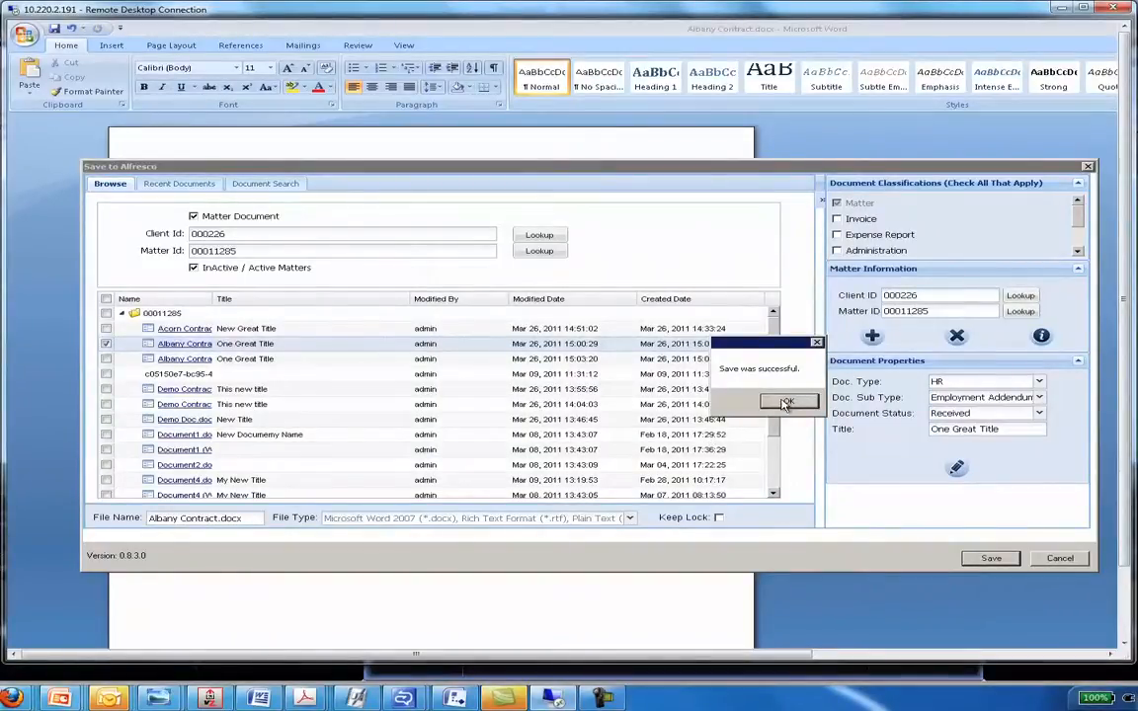